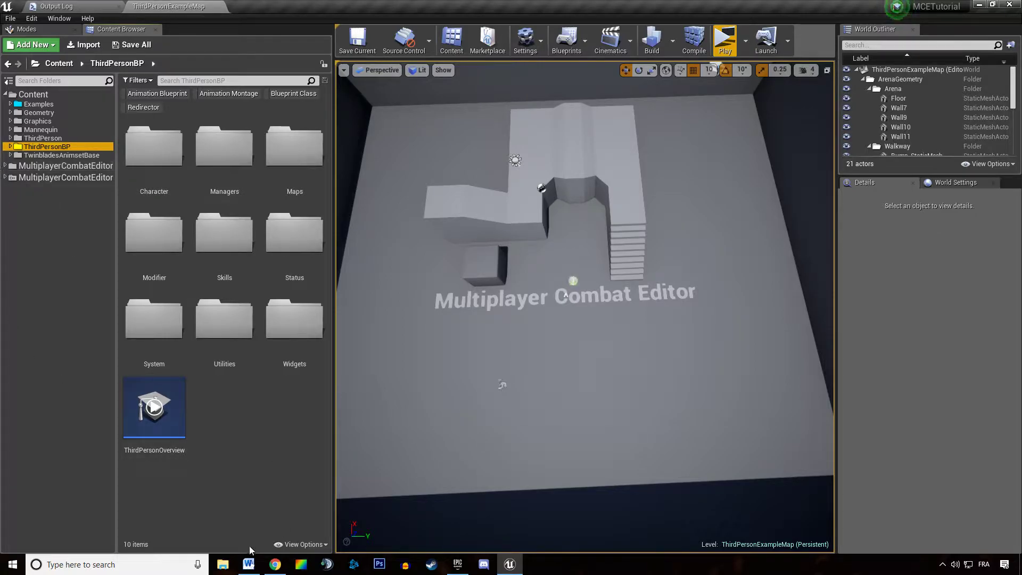
Type the notes list Dashes, Vault, Dodge, MOVEMENT ABILITY in the Word document
left_click(248, 564)
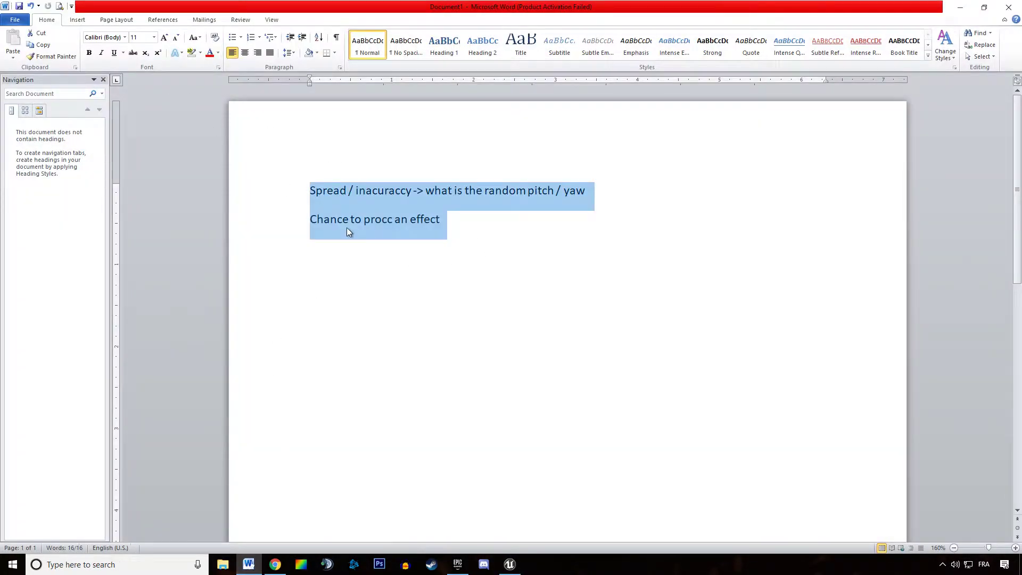
type("Dashes")
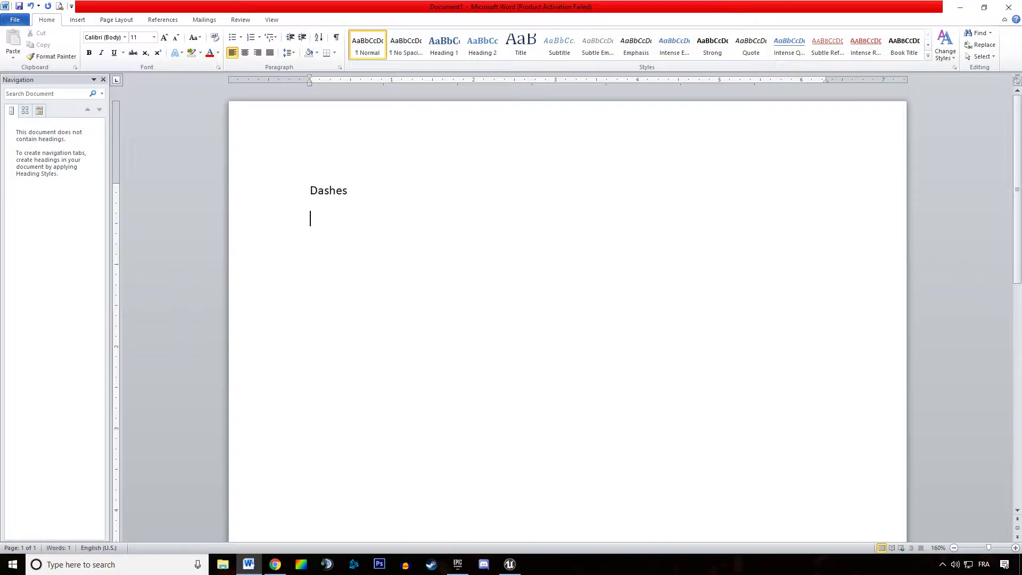
type("Vault")
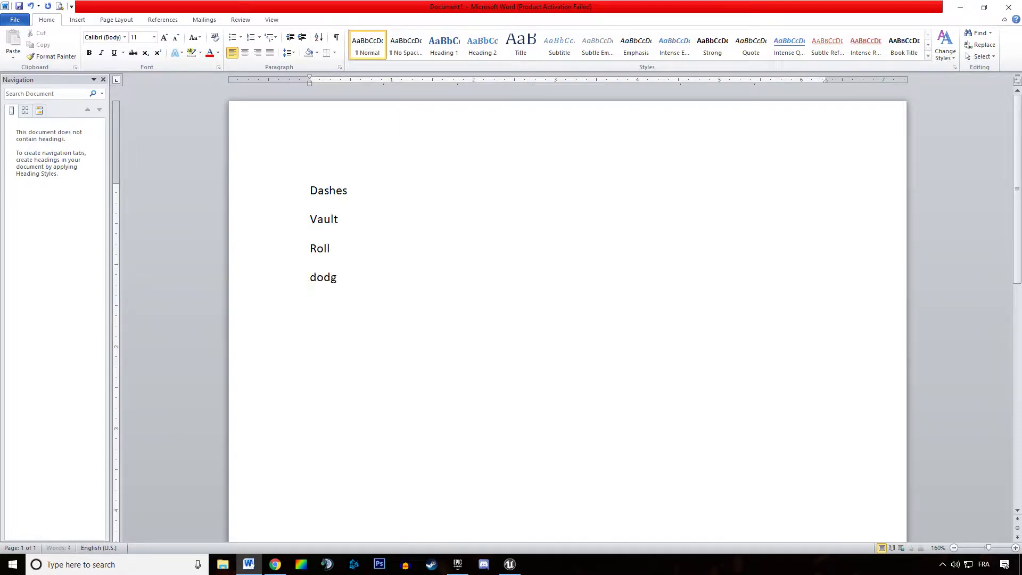
type("Dodge")
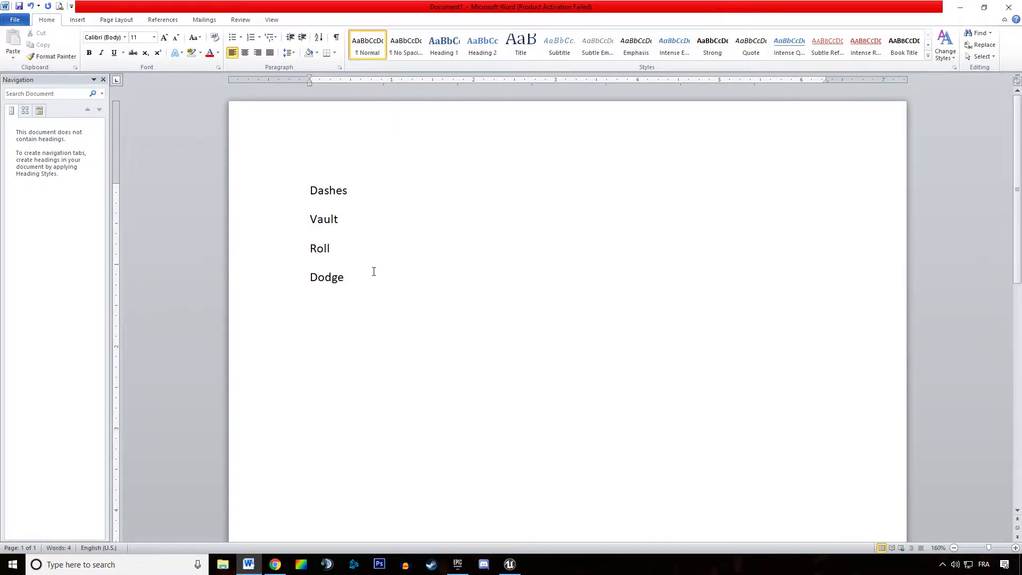
type("MOVEMENT ABILITYT")
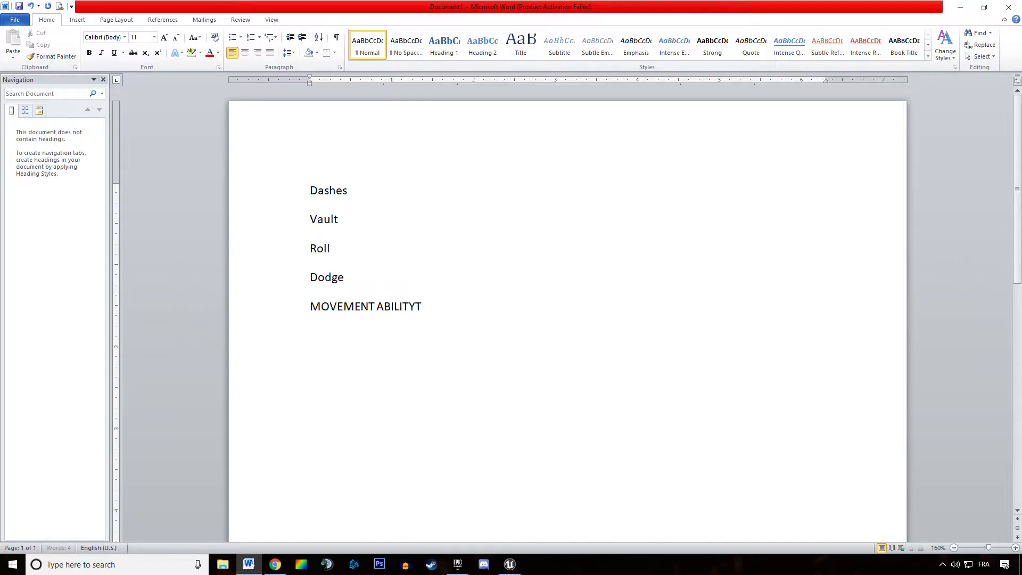
key("Backspace")
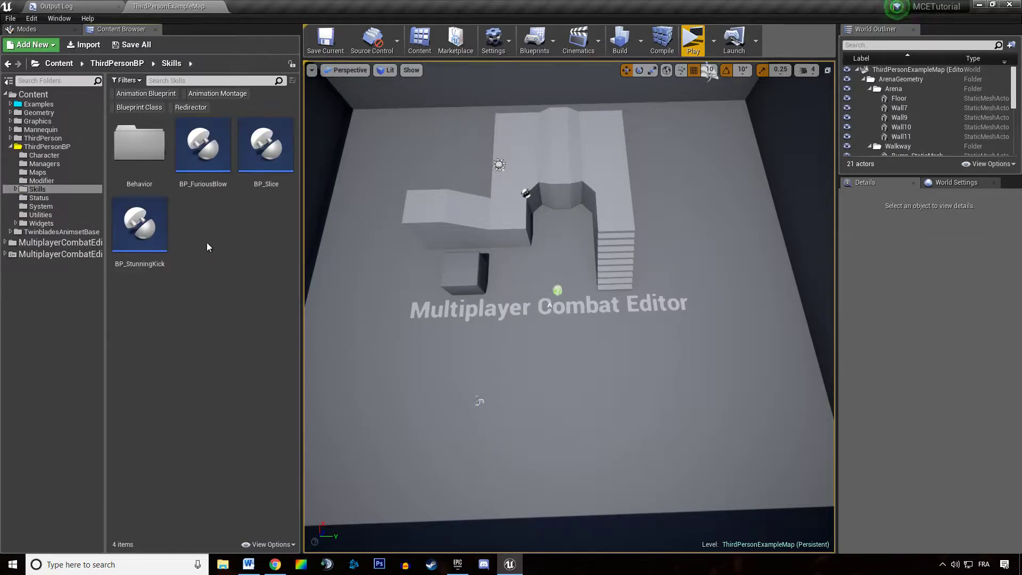
mouse_move(217, 242)
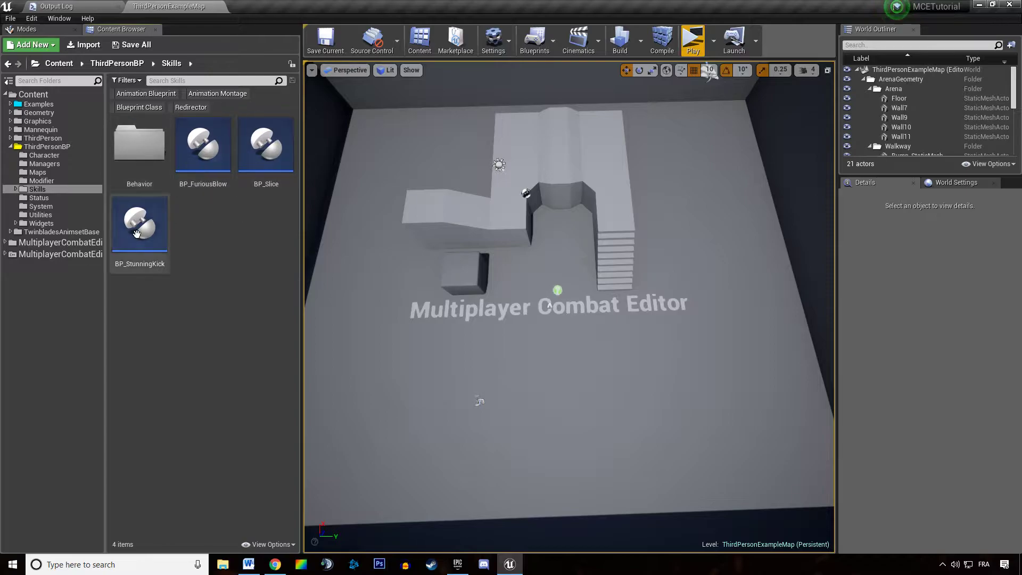
Open BP_StunningKick's Event Graph and compile it with the gameplay-effects event unconnected
double_click(140, 224)
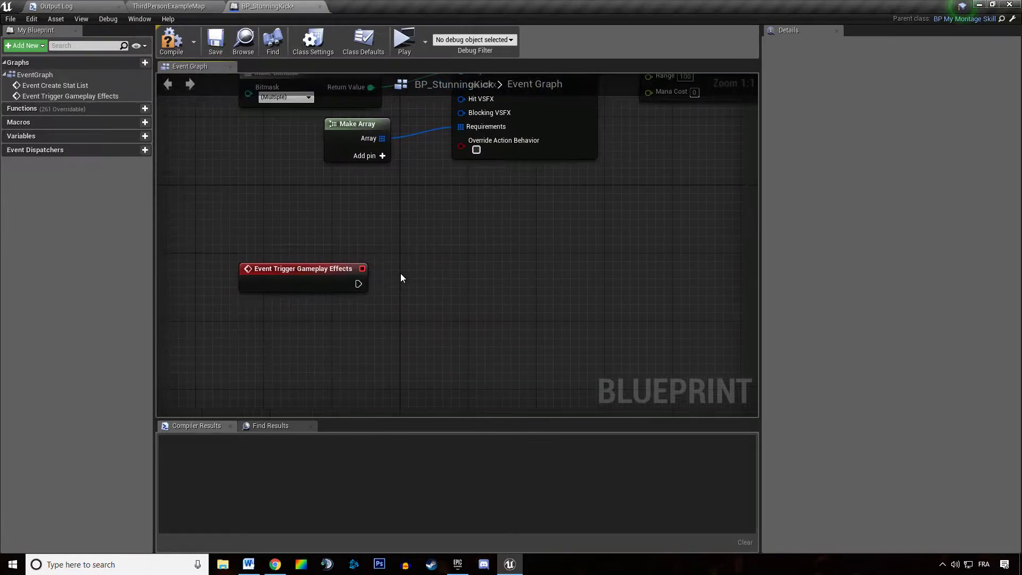
left_click_drag(303, 268, 337, 311)
type("da")
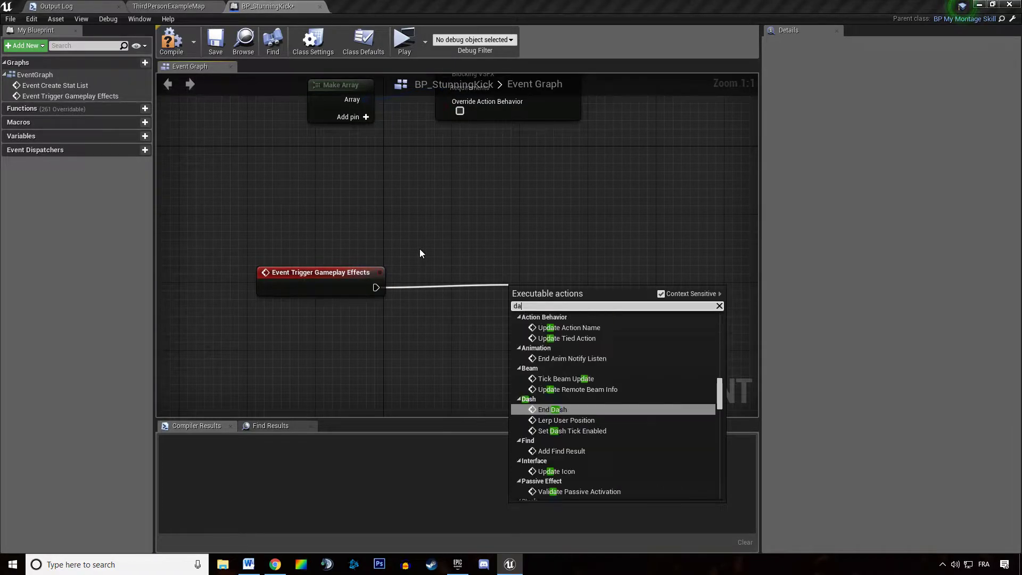
left_click(215, 41)
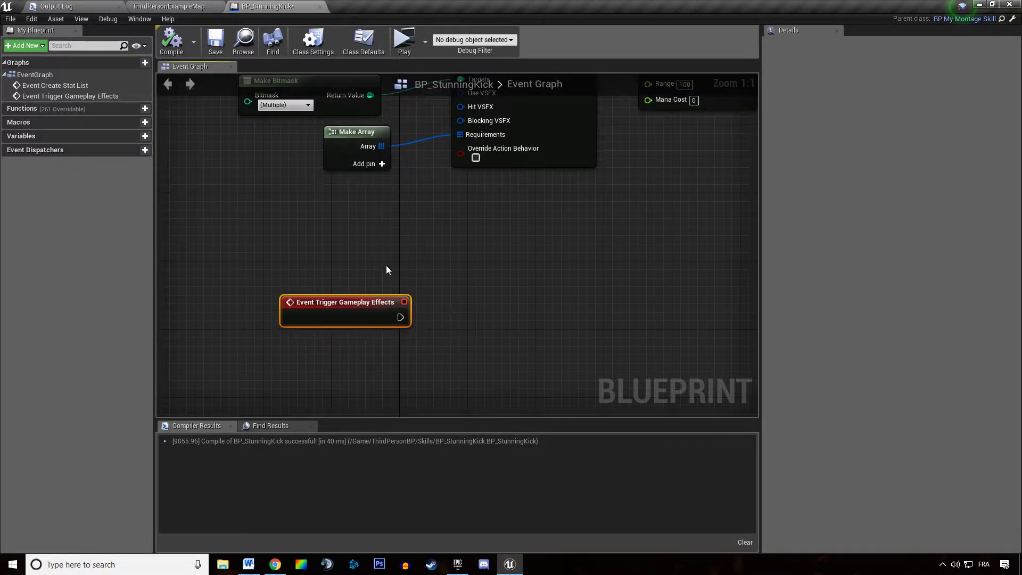
mouse_move(431, 367)
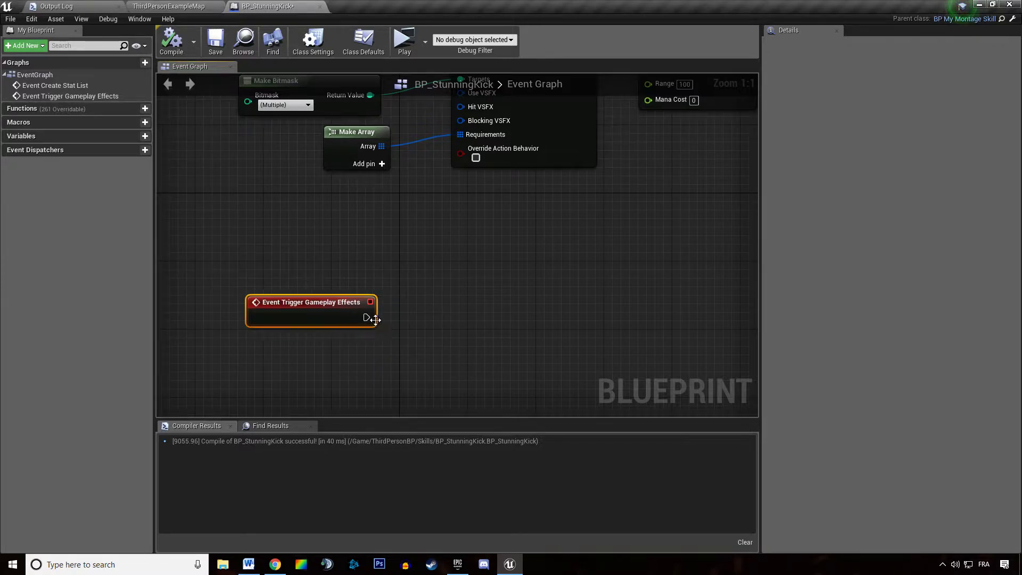
Wire a Start Dash node to the event with an empty Make Array on Ignore Channels
left_click_drag(369, 312, 531, 307)
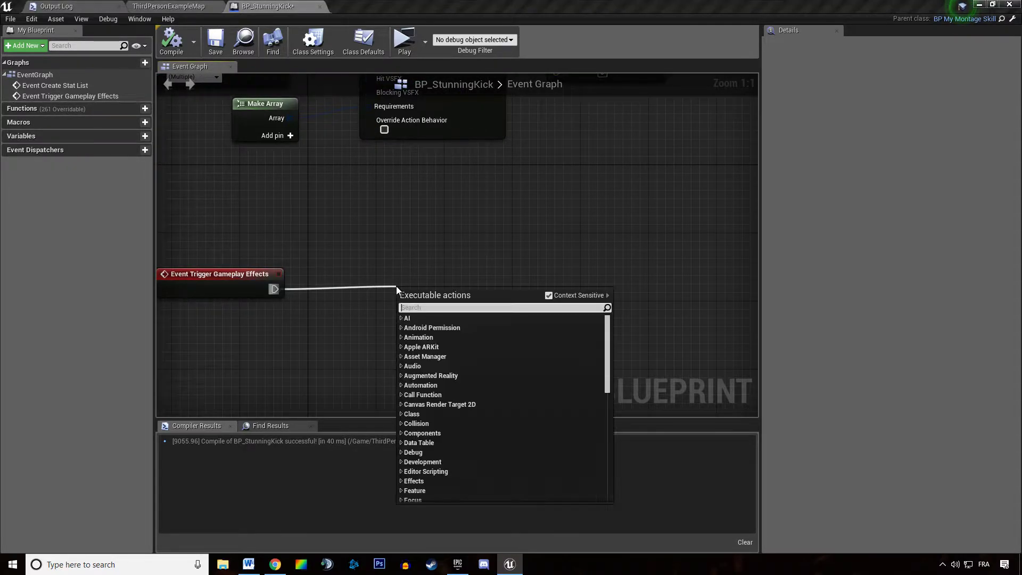
type("dash")
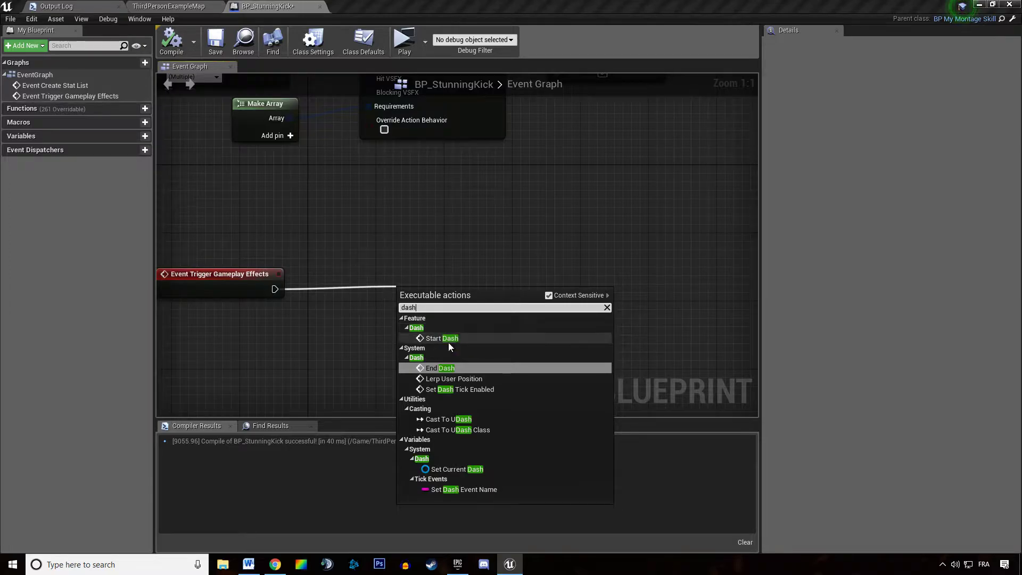
left_click(441, 338)
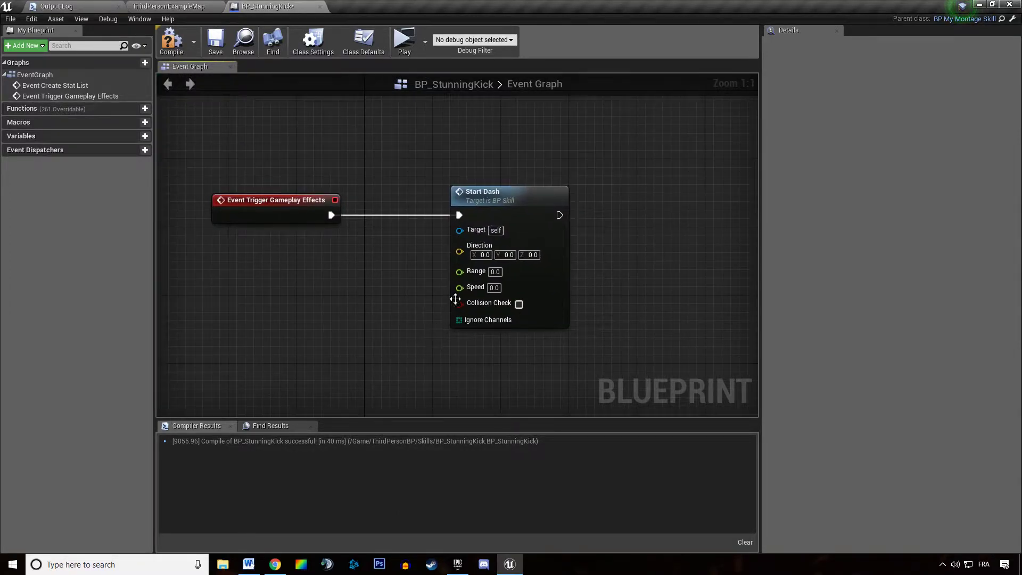
mouse_move(359, 326)
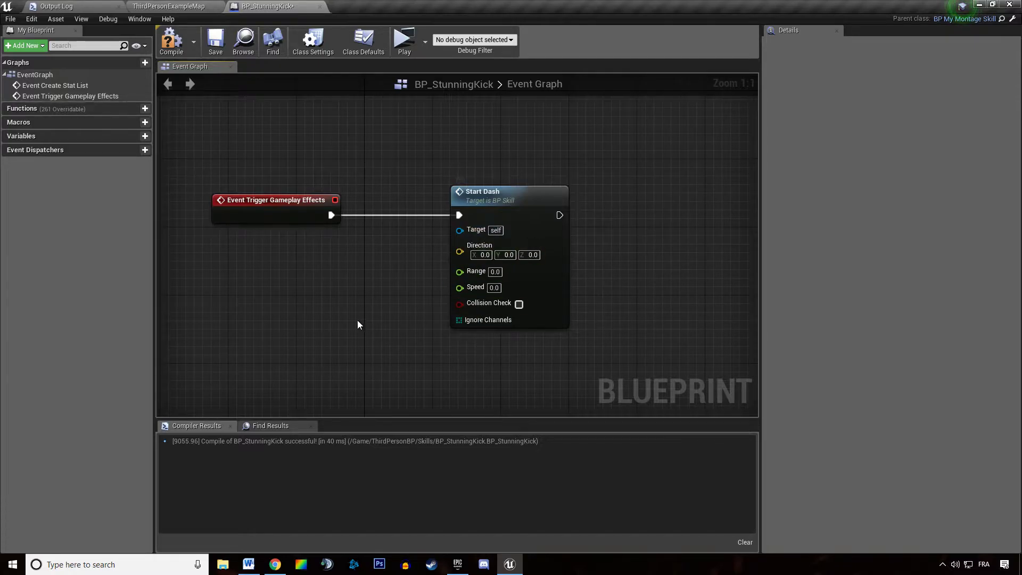
mouse_move(489, 343)
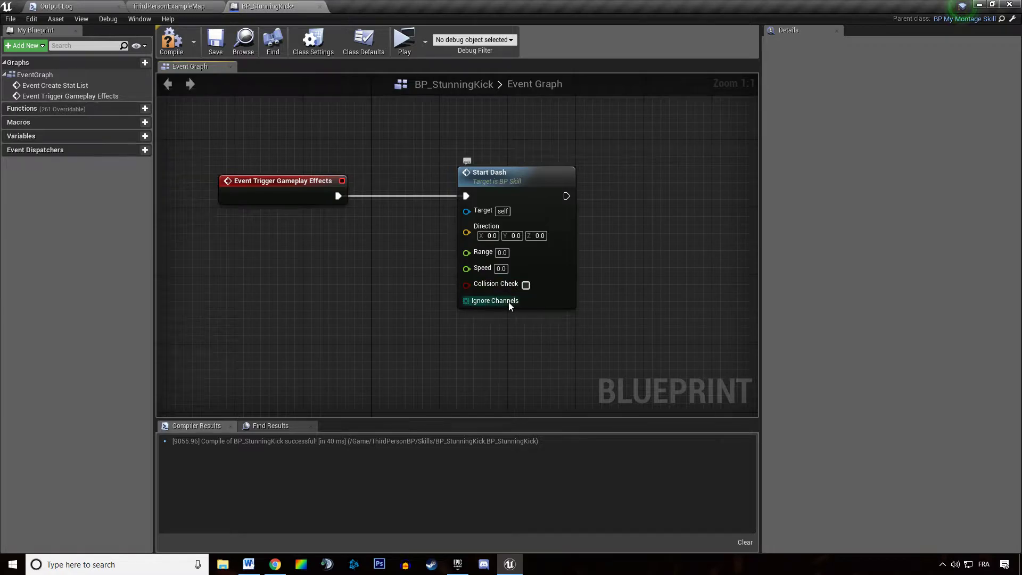
mouse_move(526, 284)
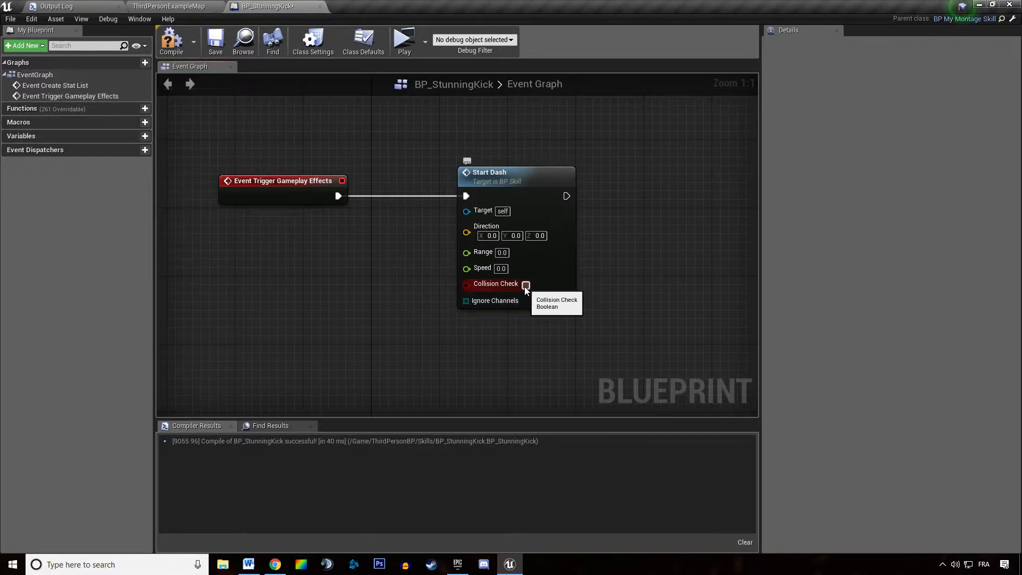
mouse_move(466, 300)
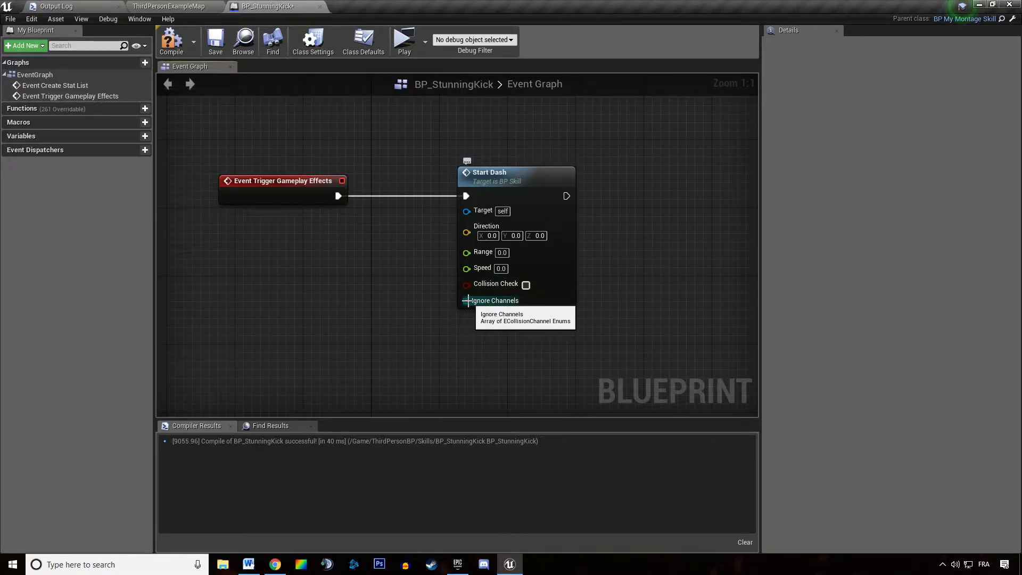
mouse_move(526, 284)
type("m")
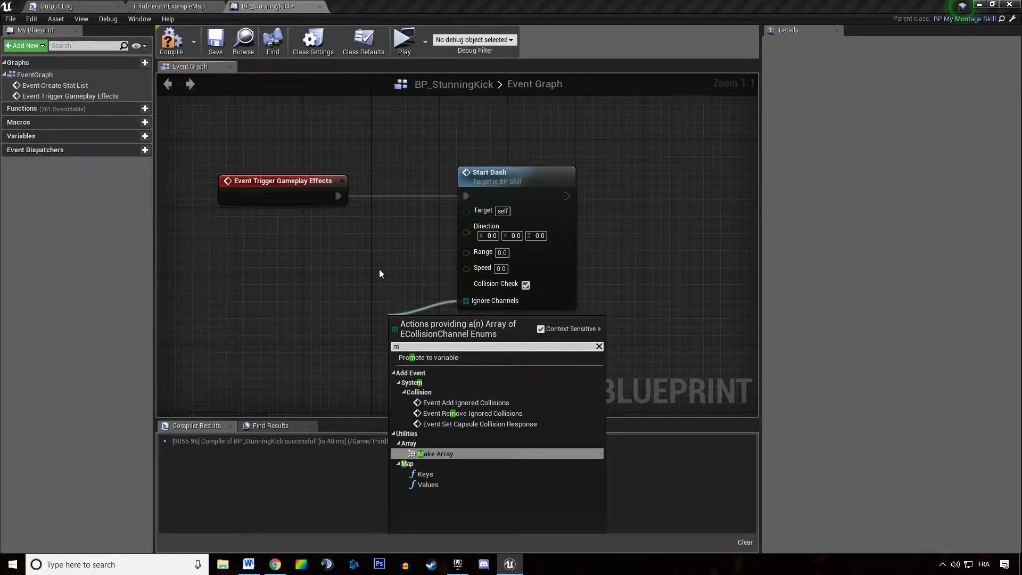
left_click(434, 454)
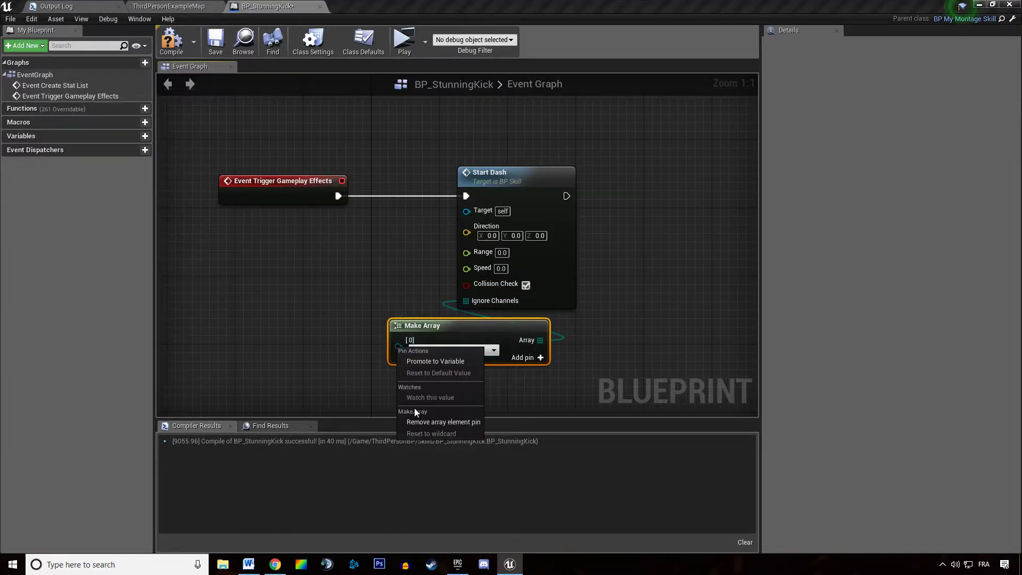
left_click(443, 421)
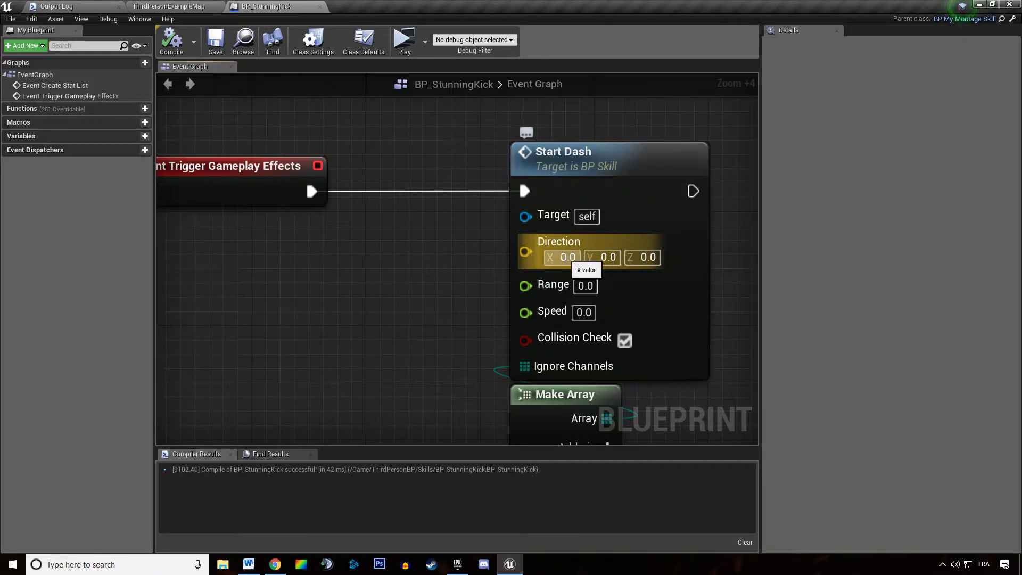
Try fixed direction values 1.0 and 100.0 on the Start Dash node
type("1.0")
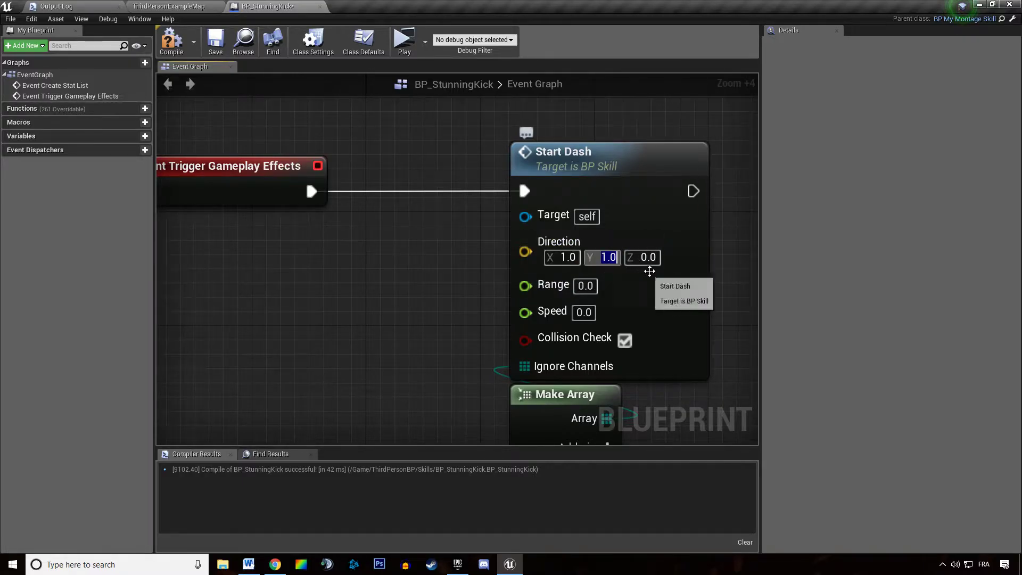
left_click(562, 257)
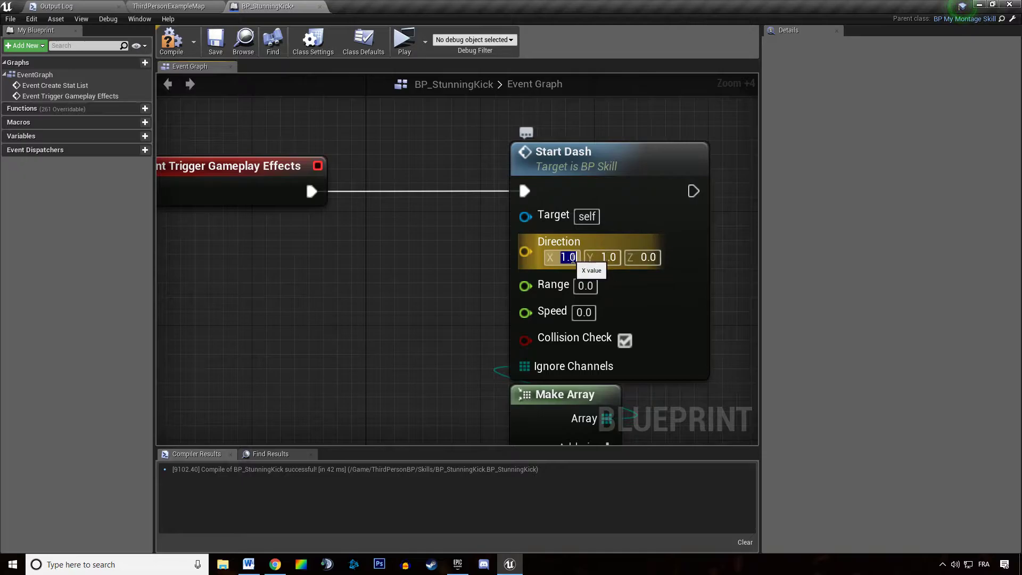
type("100.0")
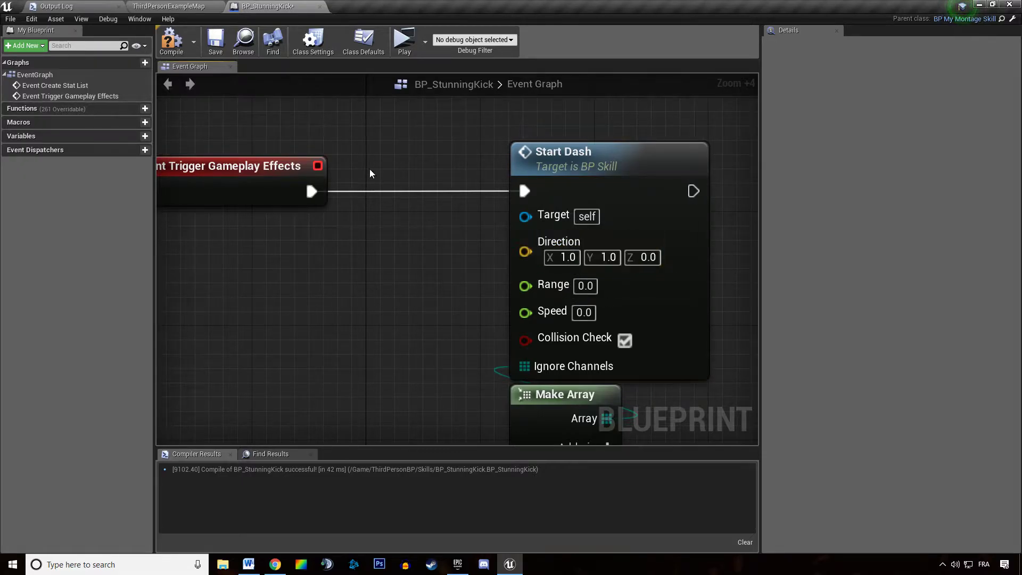
mouse_move(541, 253)
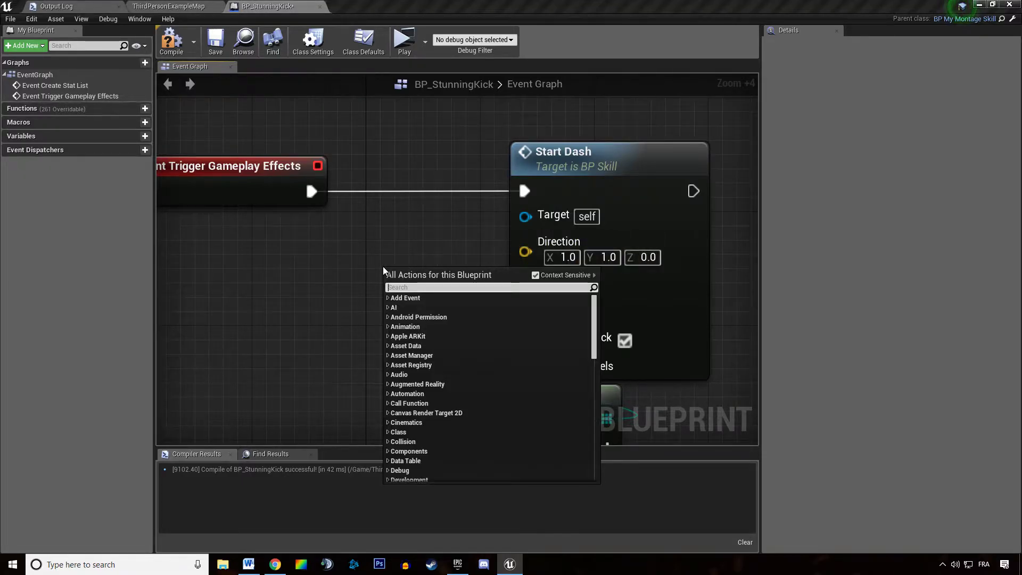
Add a Get User Forward Vector node to drive the dash Direction
type("get forward")
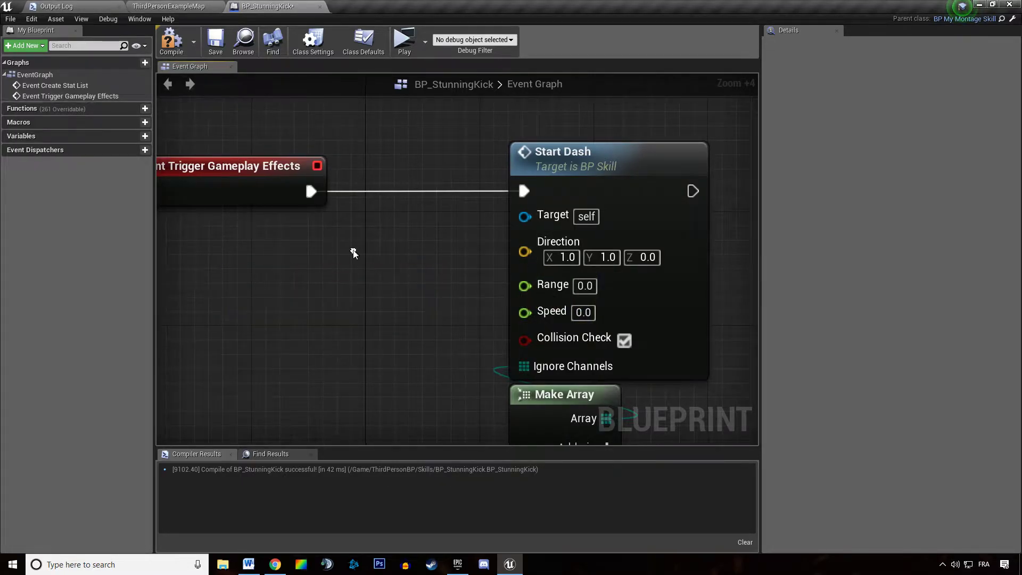
type("get forward")
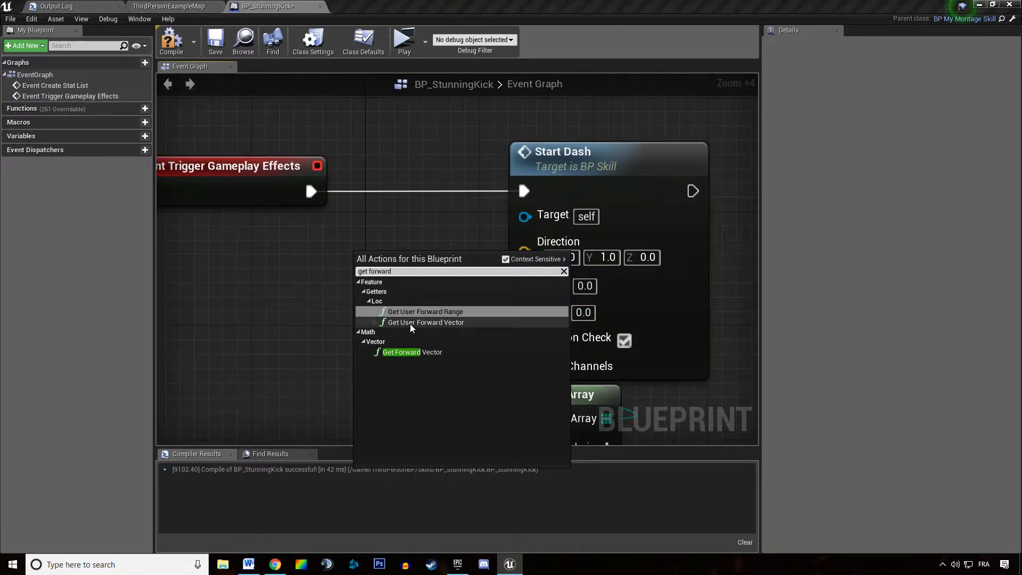
left_click(426, 321)
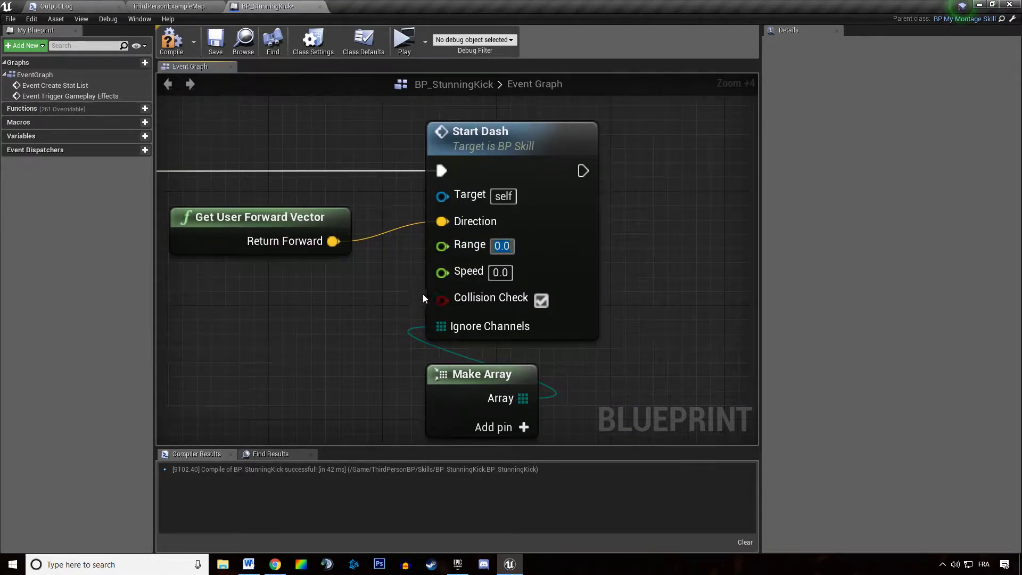
Set Start Dash Range to 400 and Speed to 1000
type("400")
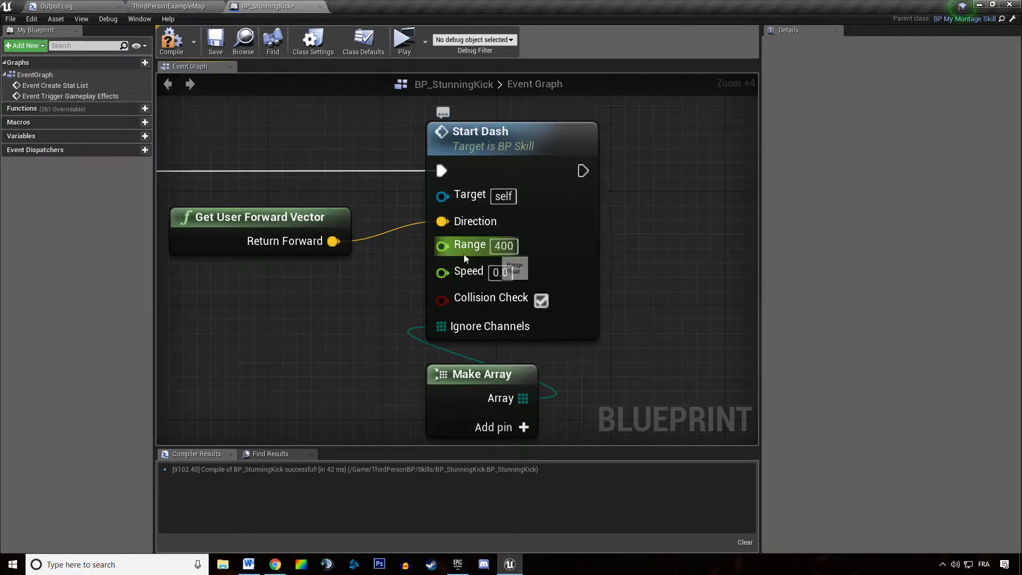
left_click(500, 272)
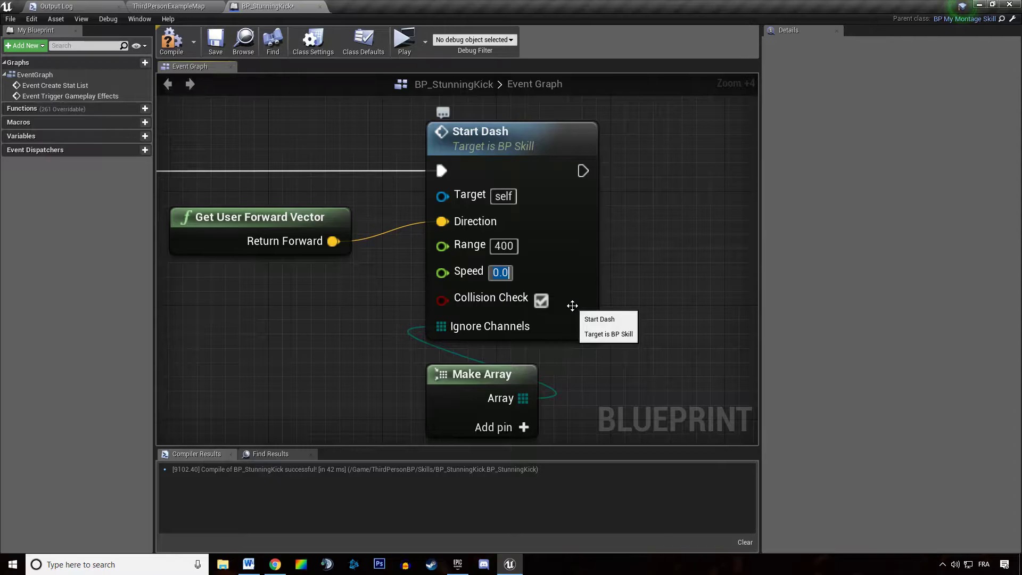
type("1000")
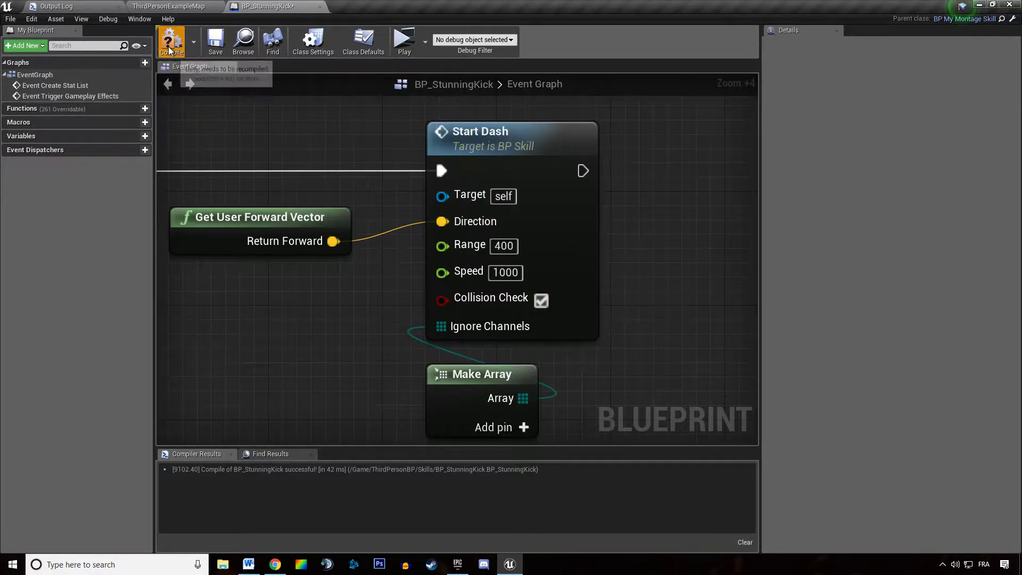
scroll("down", 3)
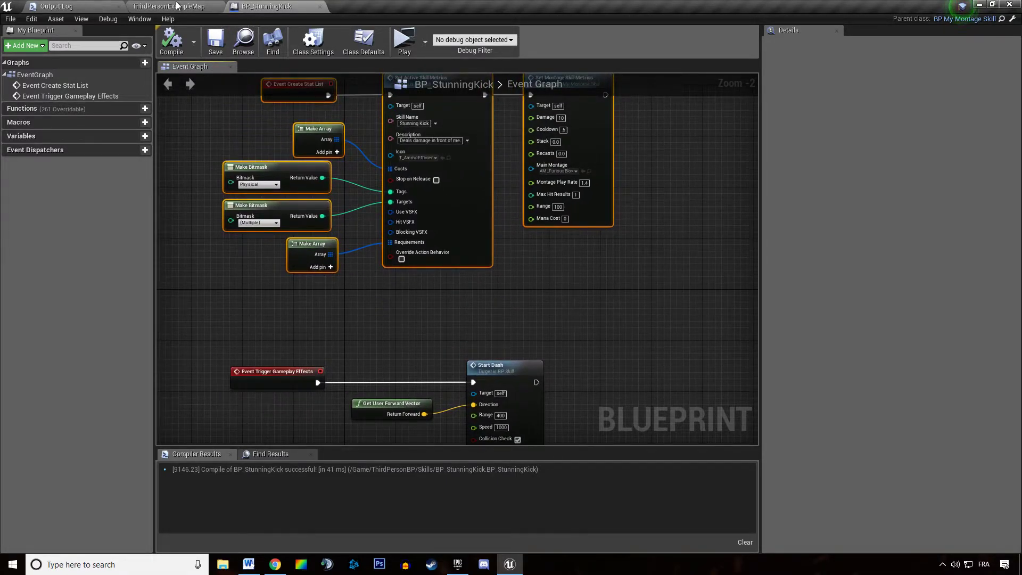
Navigate through the Character folder to the ThirdPersonCharacter blueprint
left_click(165, 5)
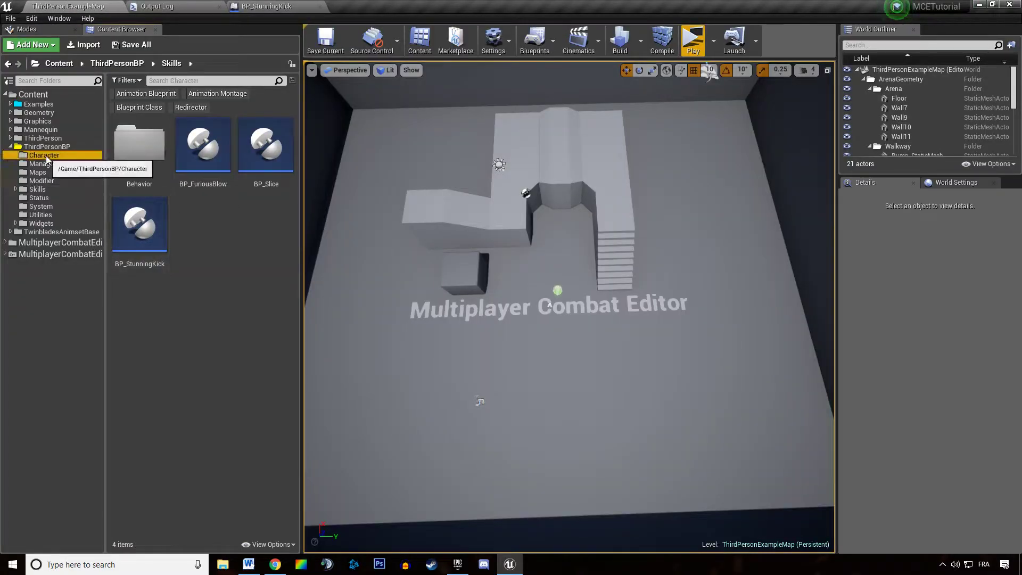
left_click(264, 5)
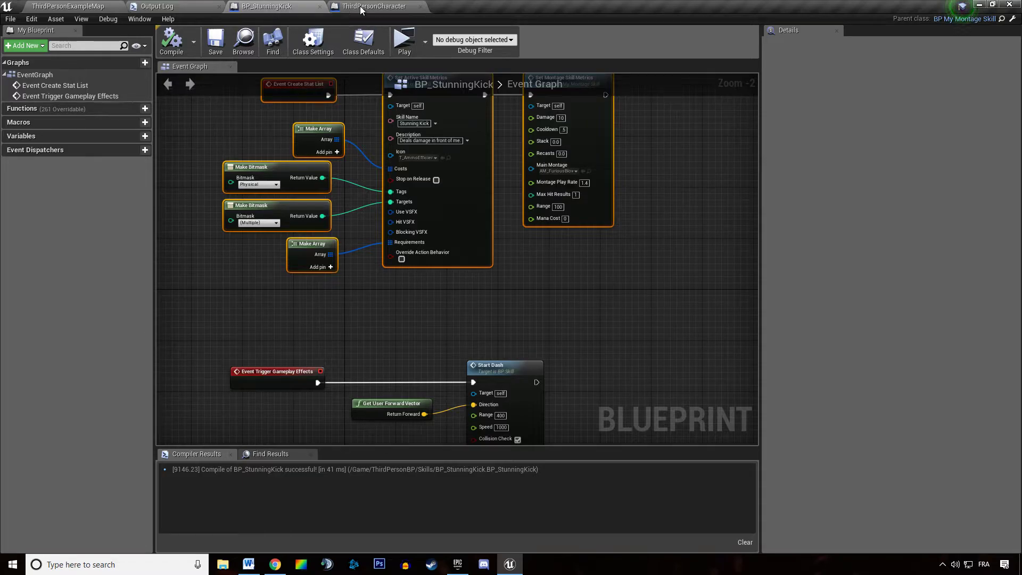
left_click(365, 6)
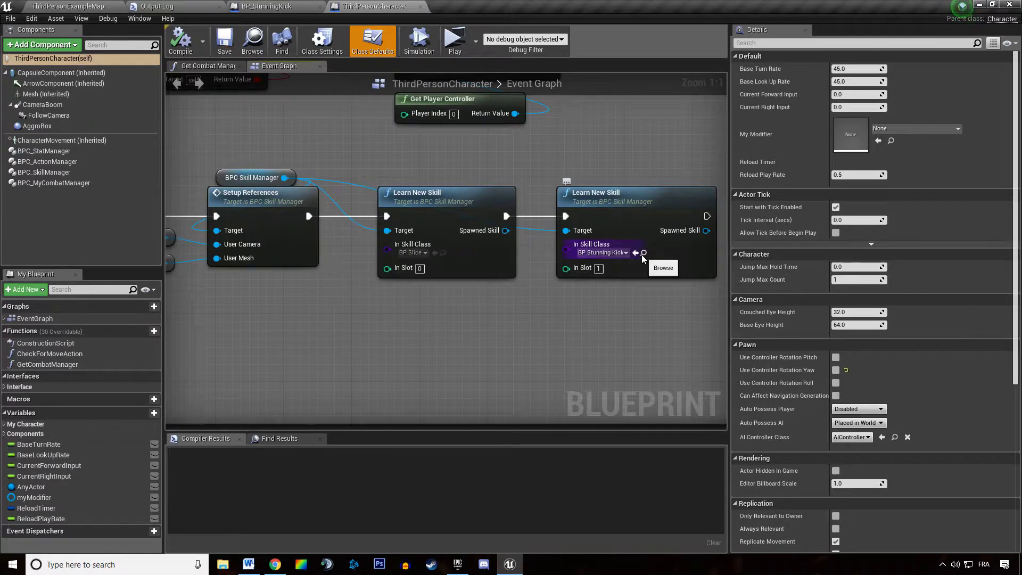
Review the Twinblades attack animation, then return to BP_StunningKick's graph
left_click(281, 6)
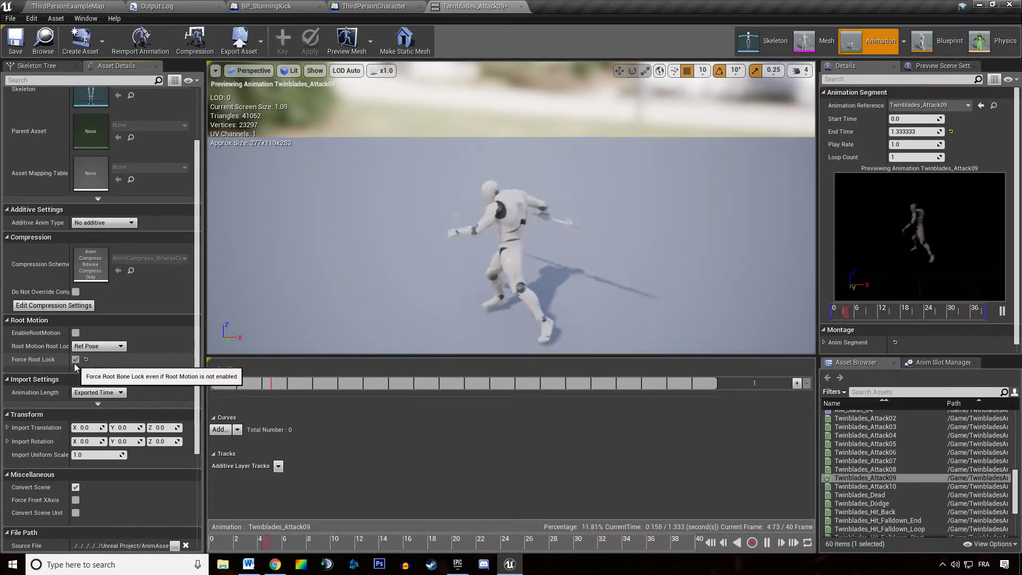
left_click(367, 6)
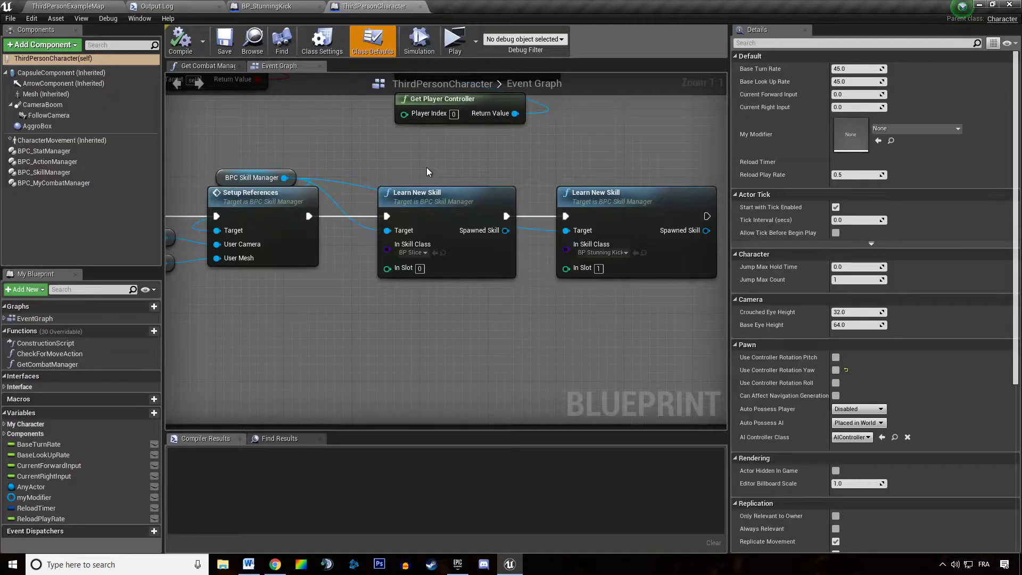
left_click(271, 5)
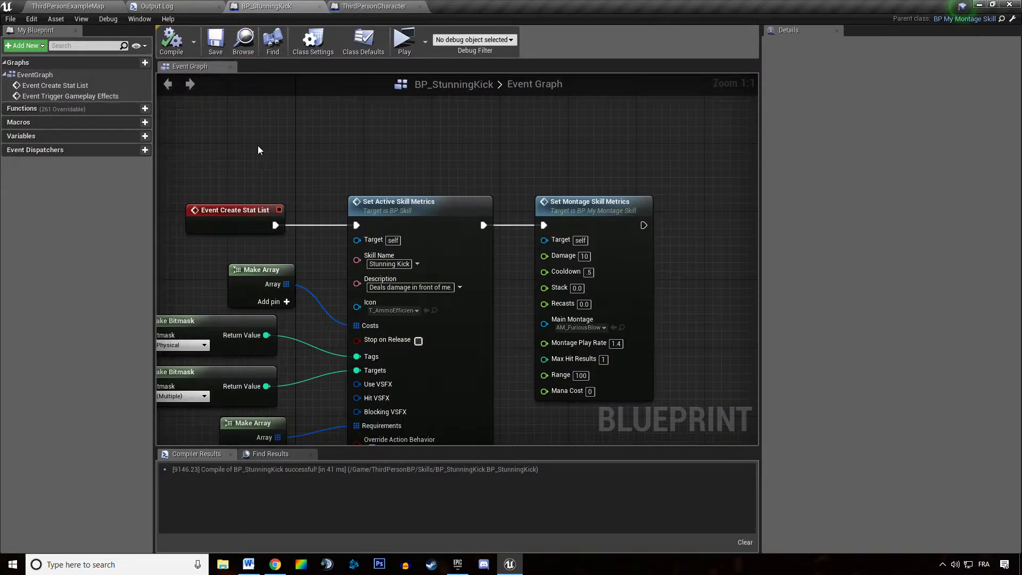
left_click(405, 40)
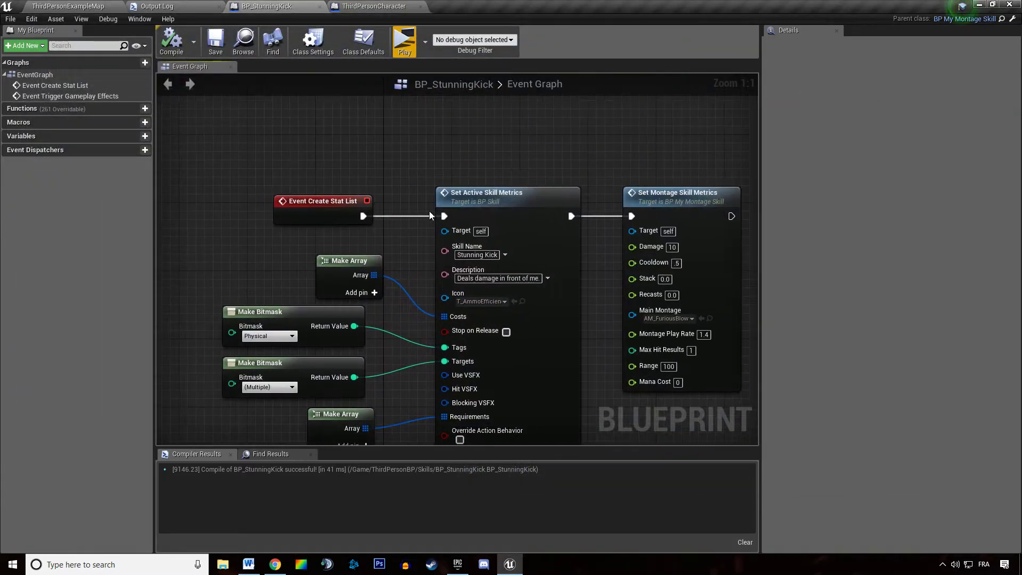
Open the Twinblades_Attack09 and Twinblades_Dodge animations from the content folder
left_click(59, 5)
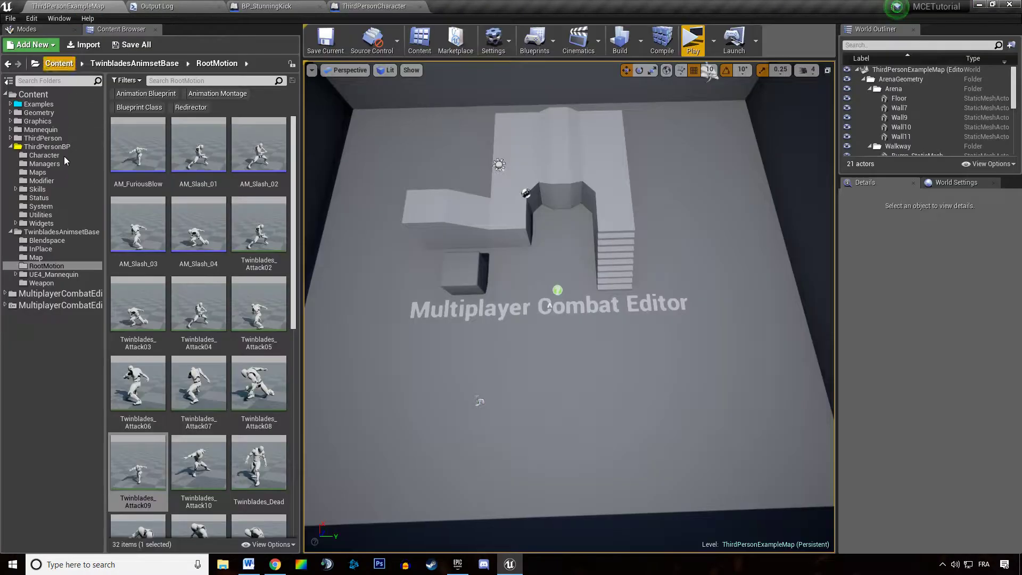
scroll("down", 3)
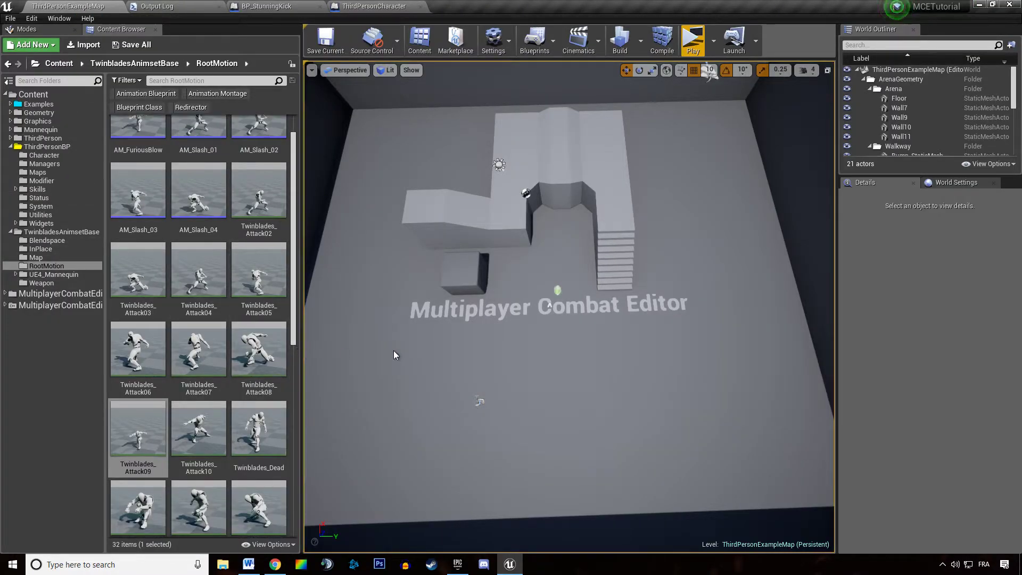
double_click(137, 428)
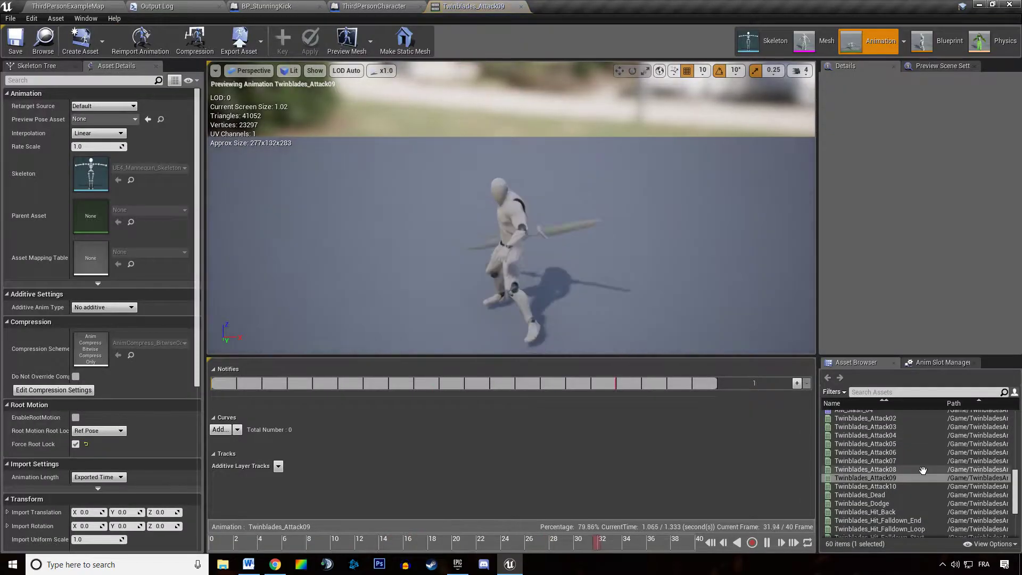
double_click(861, 503)
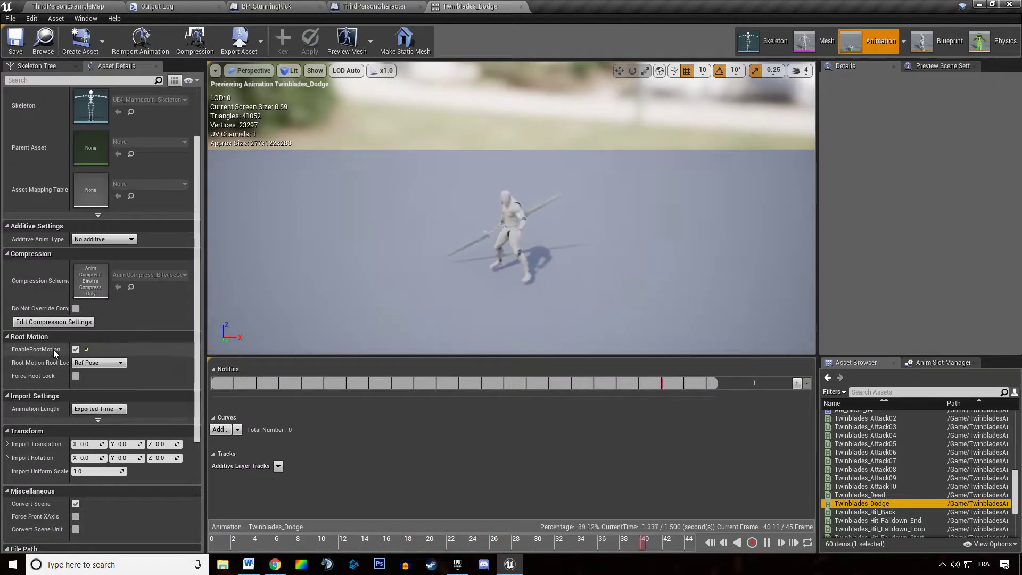
Enable Force Root Lock on Twinblades_Dodge and create the AM_Dash montage from it
left_click(75, 349)
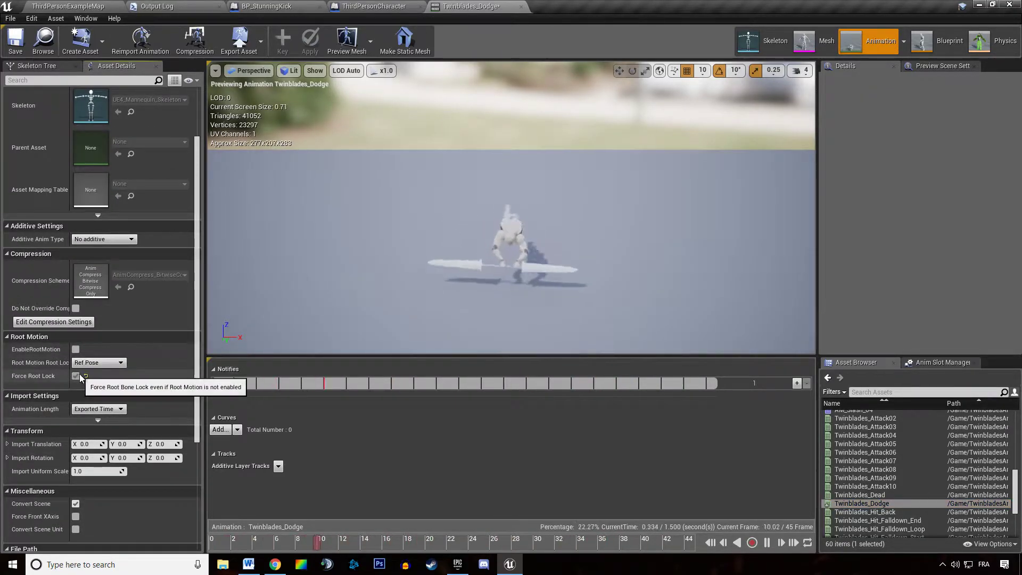
left_click(75, 376)
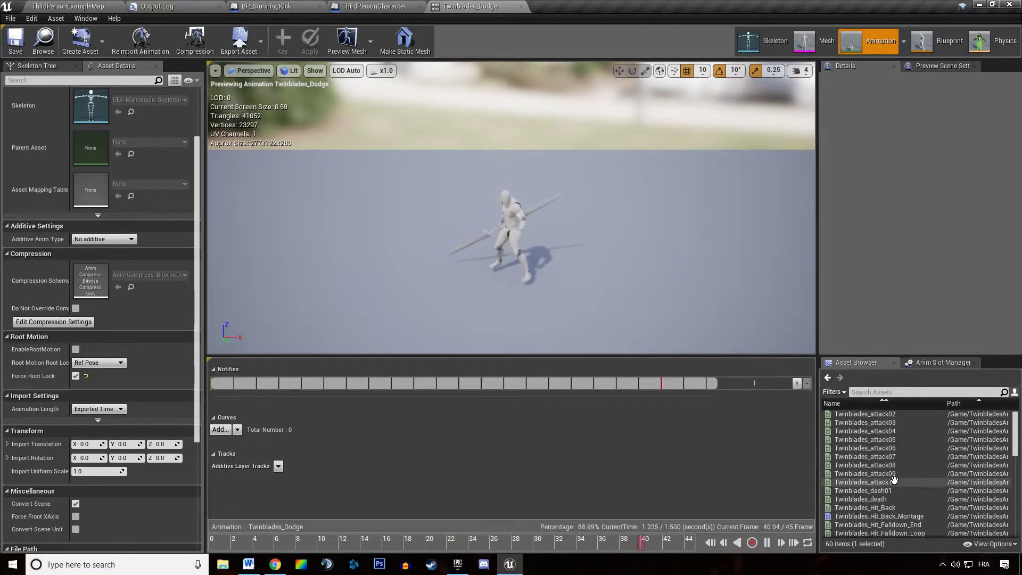
right_click(894, 482)
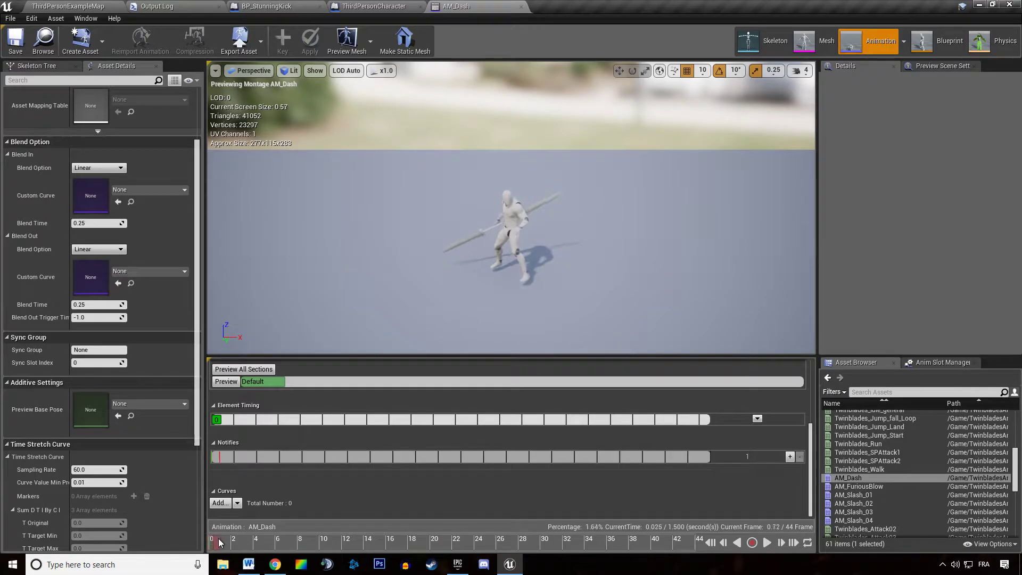
Add three AN_SkillEvent notifies to AM_Dash, the last one set to End
right_click(224, 455)
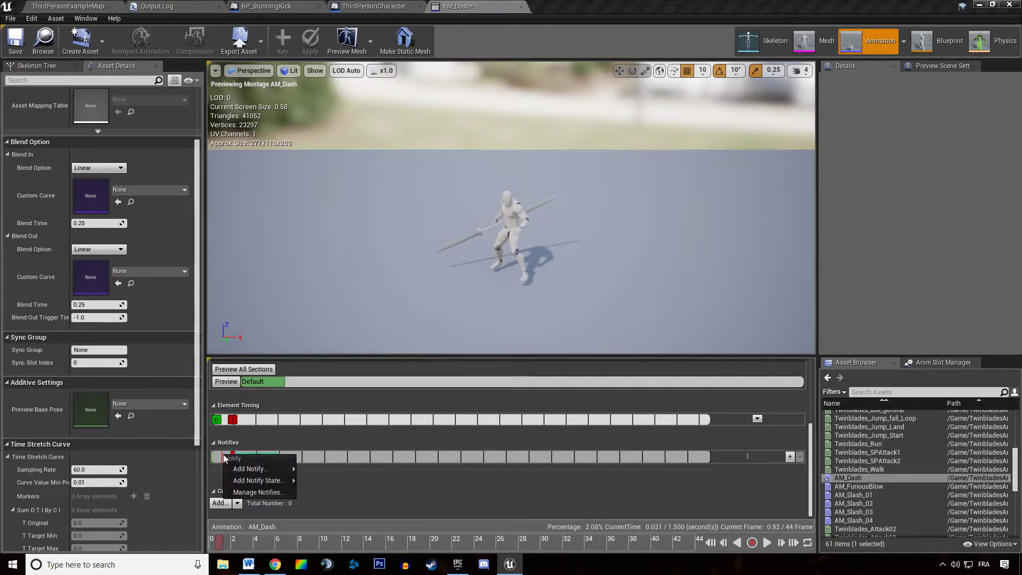
left_click(250, 469)
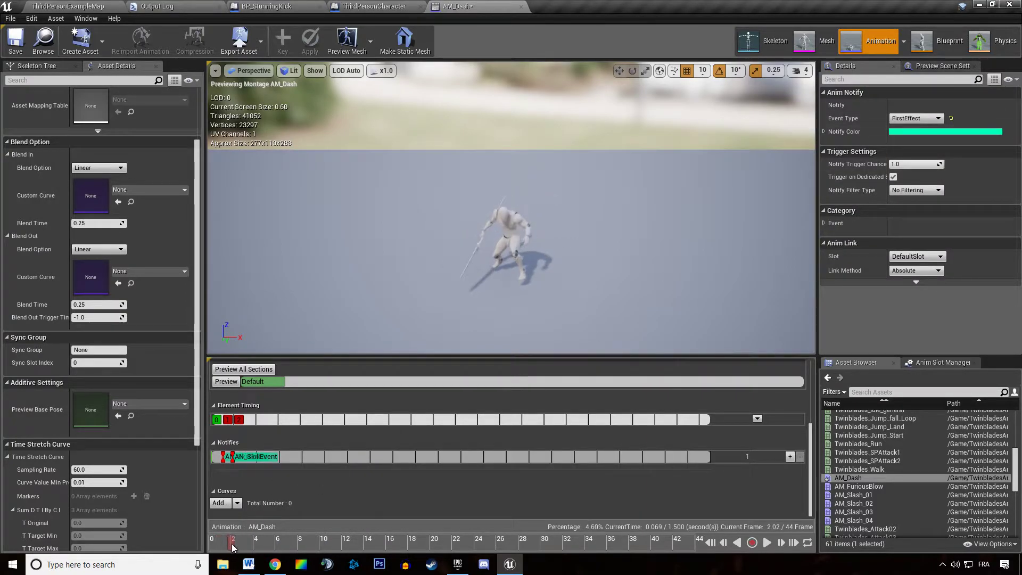
left_click_drag(231, 541, 261, 542)
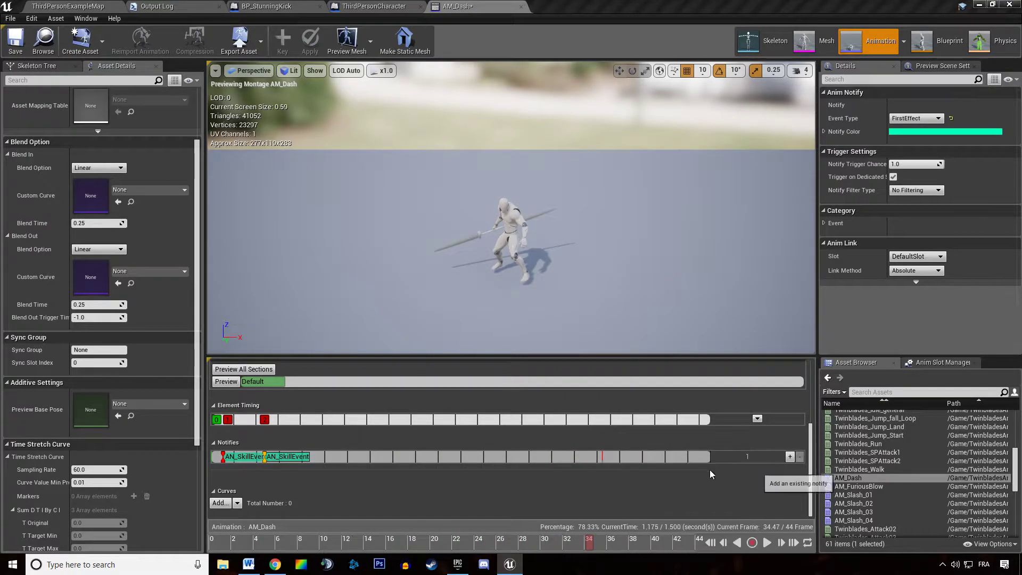
left_click(915, 118)
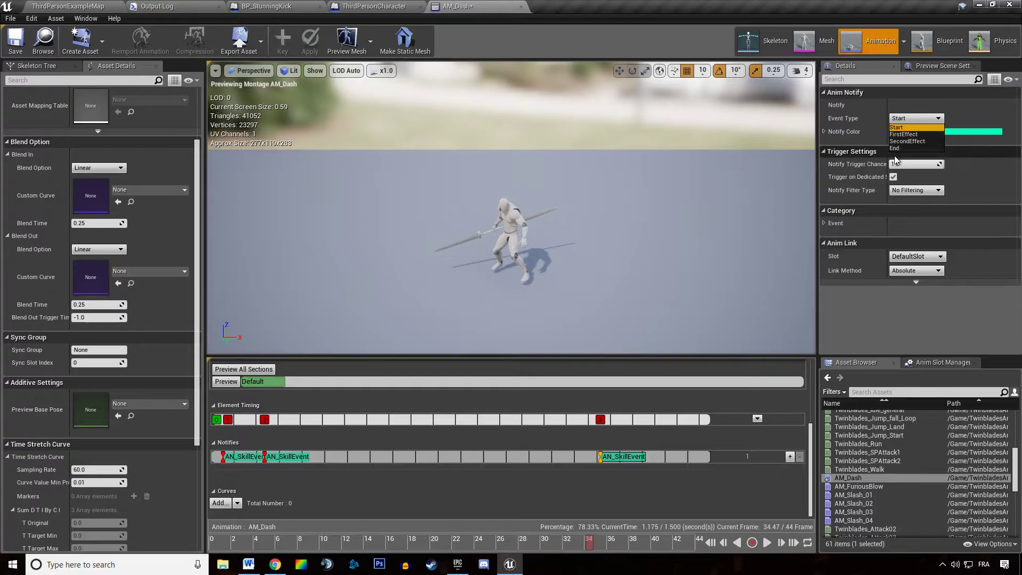
left_click(894, 148)
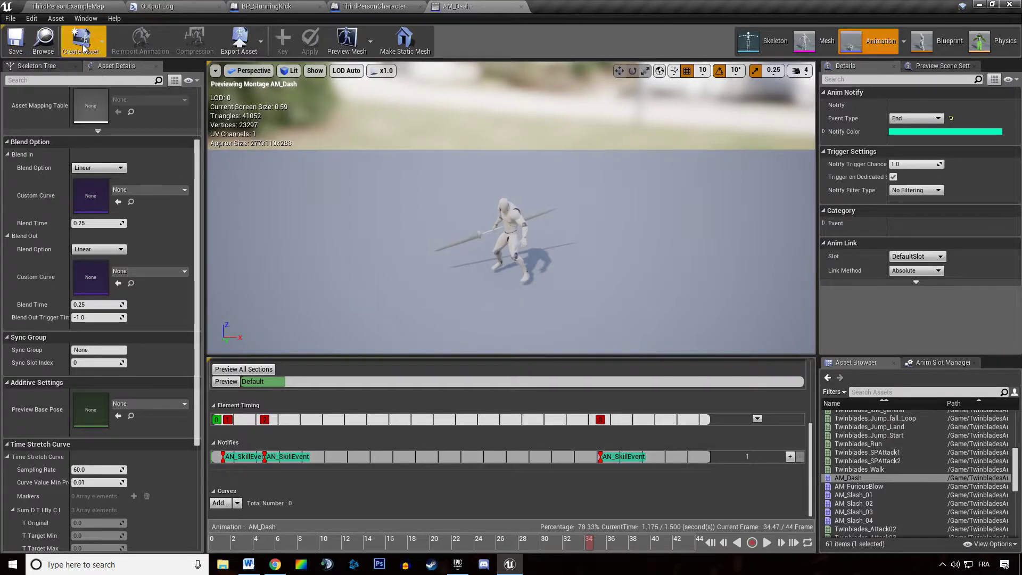
Set BP_StunningKick's Main Montage to AM_Dash and save the blueprint
left_click(270, 6)
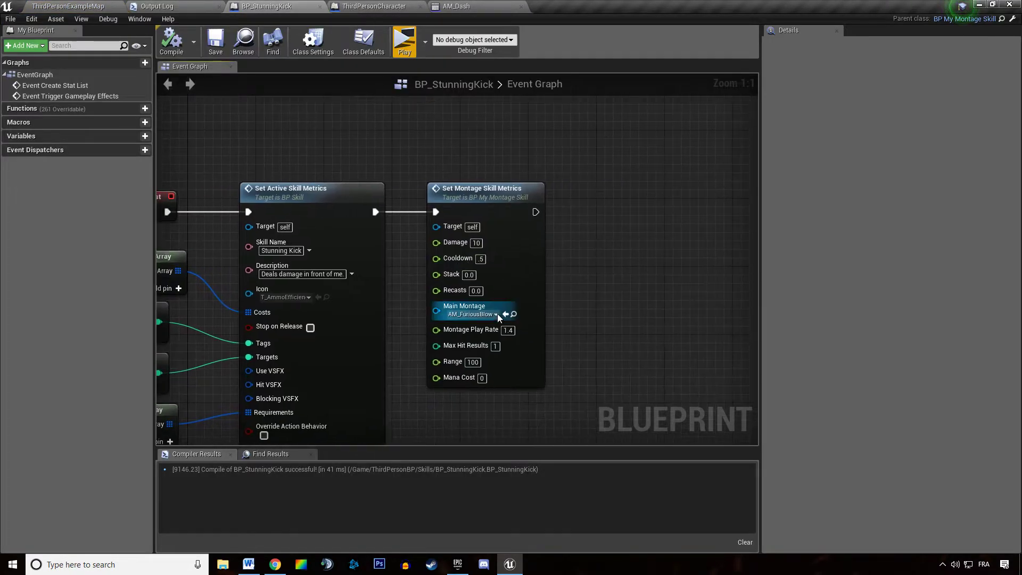
mouse_move(504, 314)
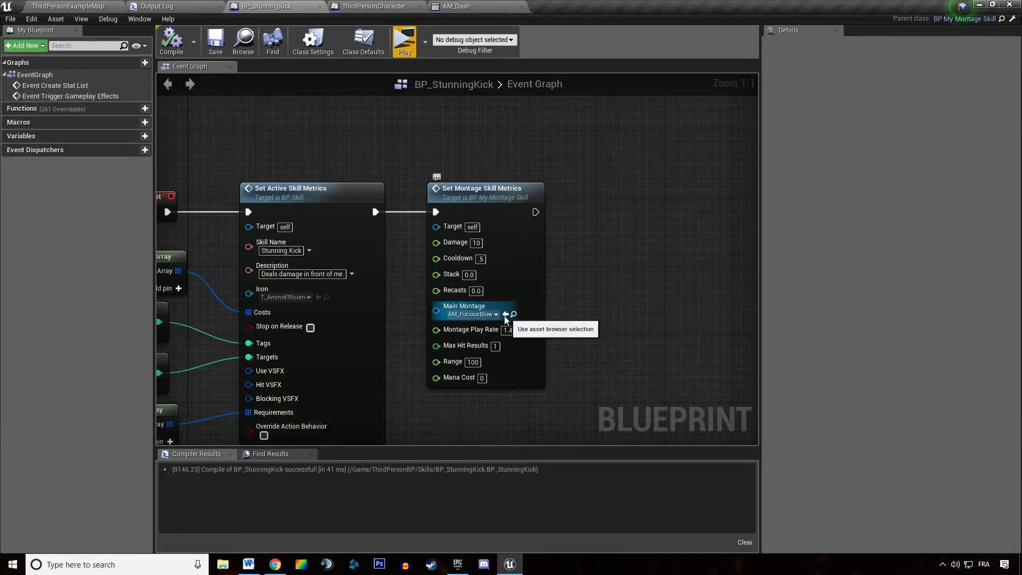
left_click(511, 314)
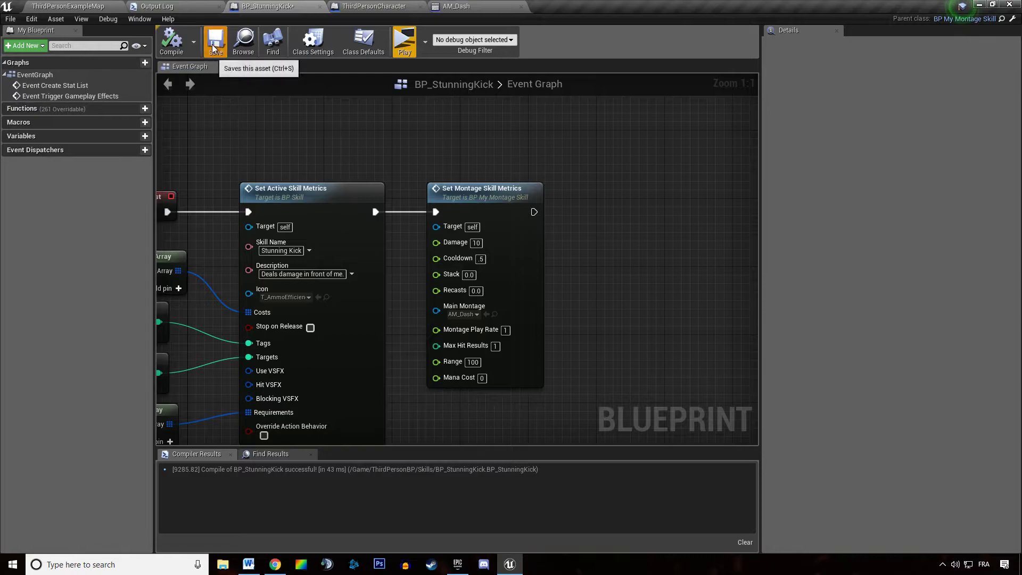
left_click(403, 42)
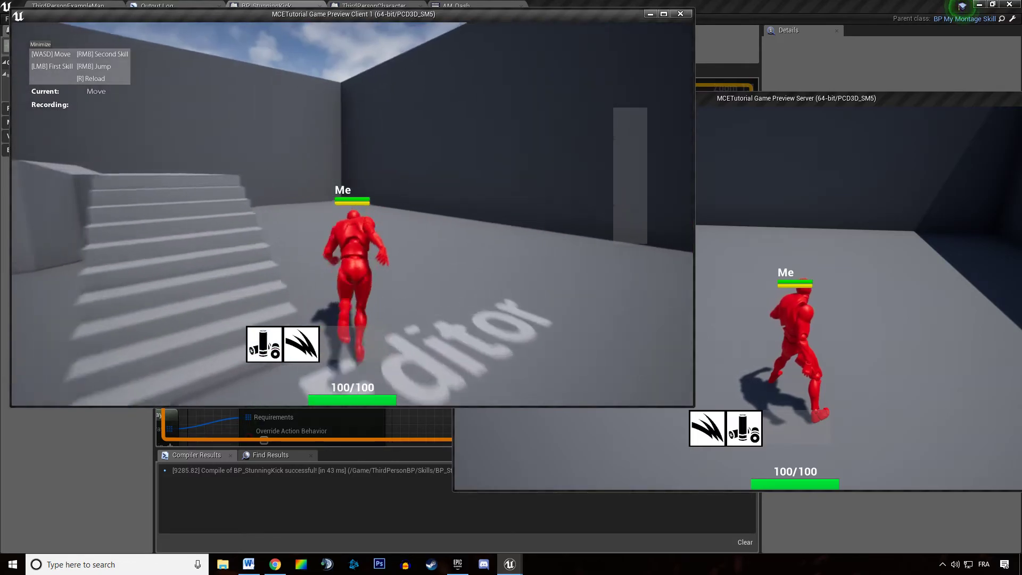
Close the game preview to reveal the ThirdPersonCharacter event graph with its Learn New Skill nodes
left_click(379, 5)
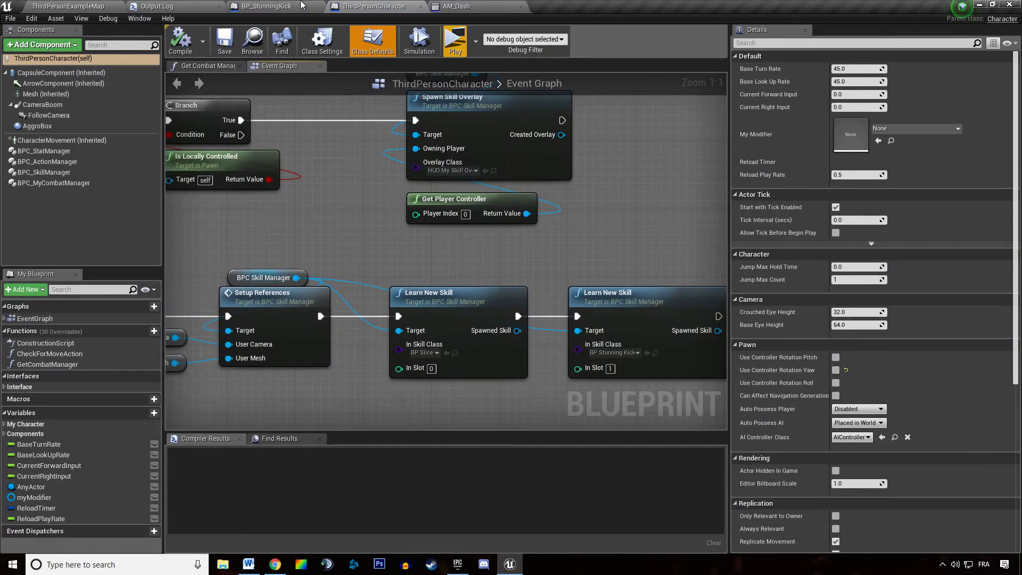
In BP_StunningKick set Start Dash speed 1500 and range 700, then launch the multiplayer preview
left_click(264, 5)
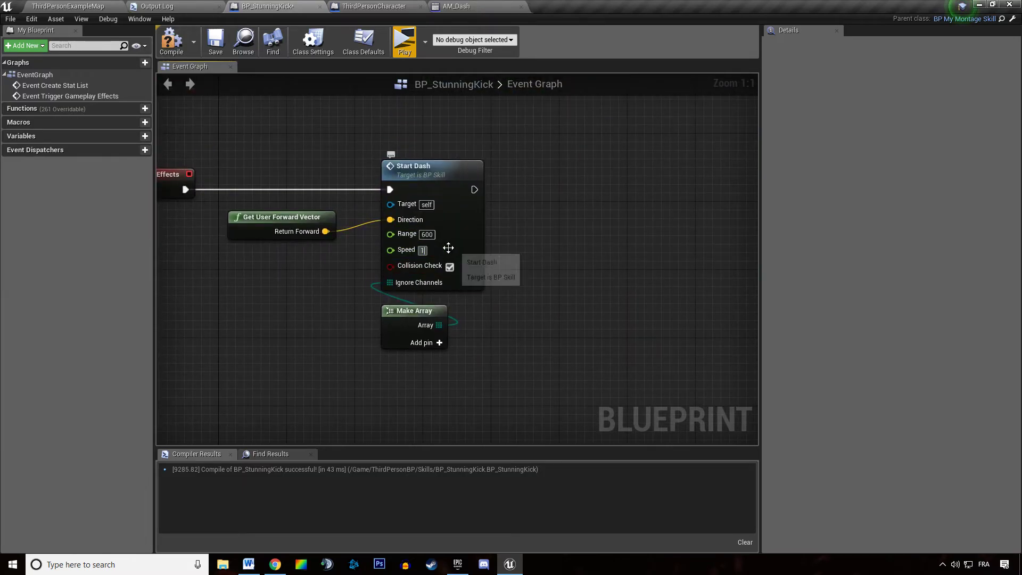
type("1500")
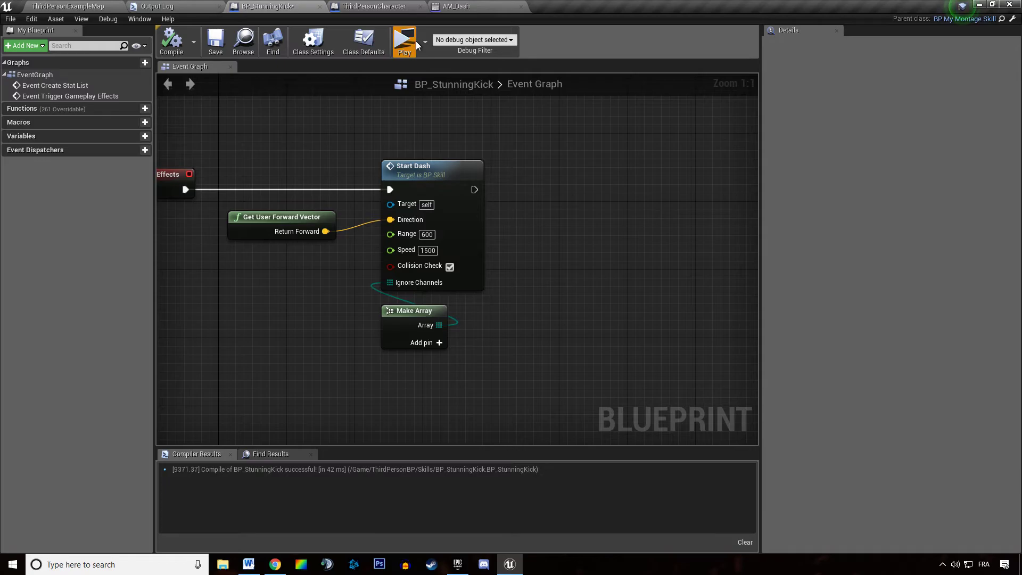
left_click(405, 38)
type("700")
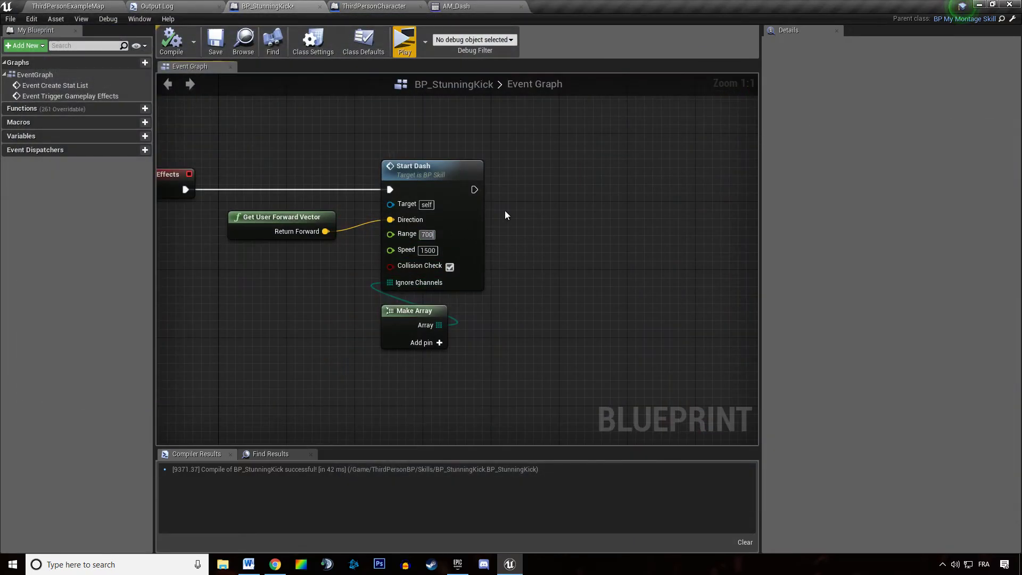
left_click(404, 38)
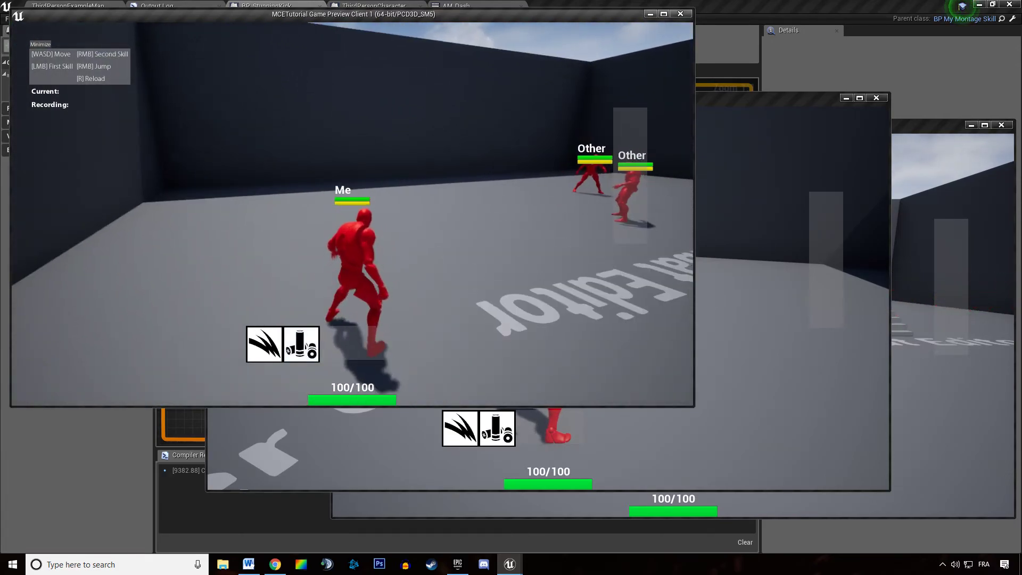
Close the preview windows and return via the level editor to BP_StunningKick's Start Dash nodes
left_click(454, 5)
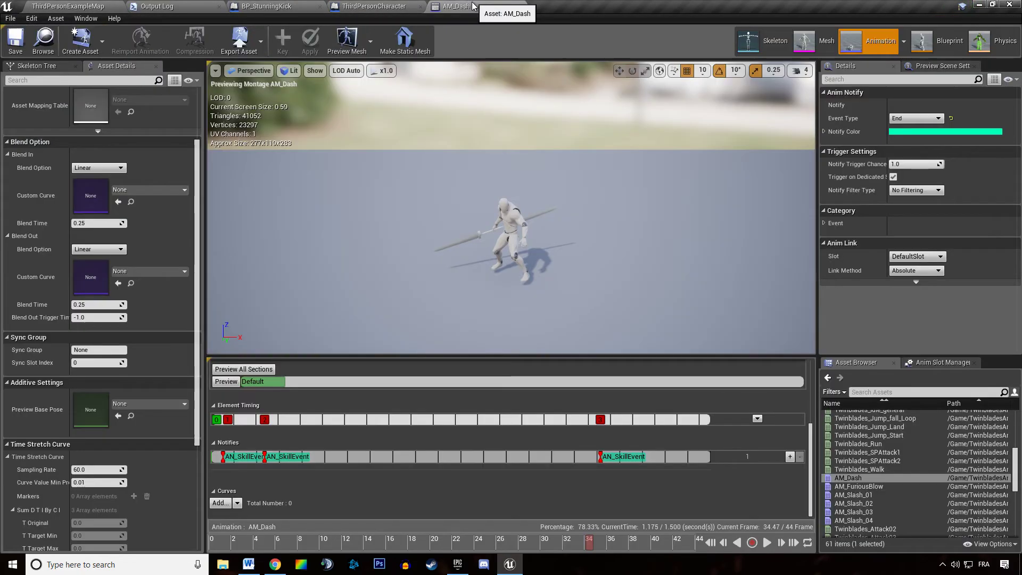
left_click(621, 457)
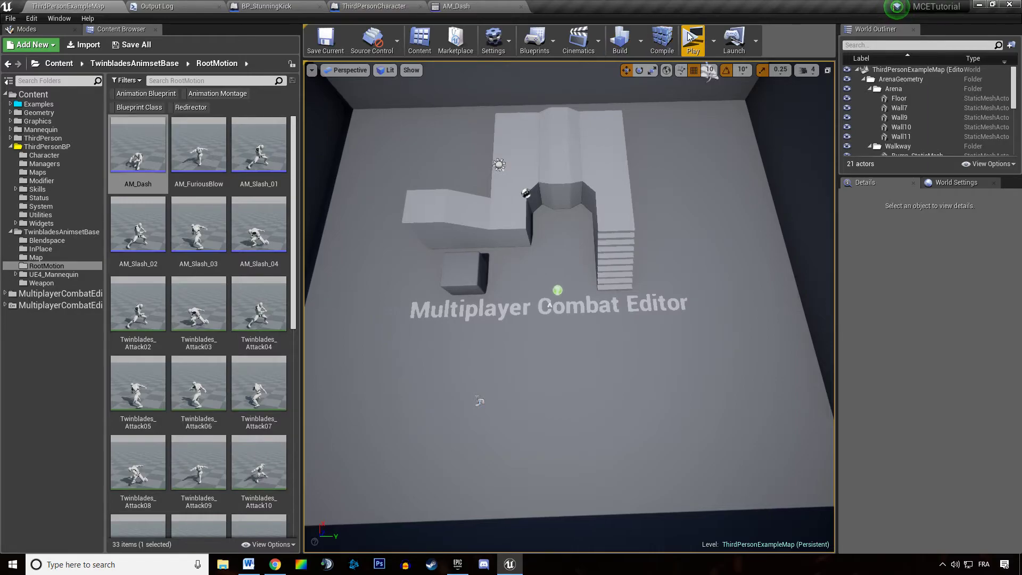
left_click(692, 38)
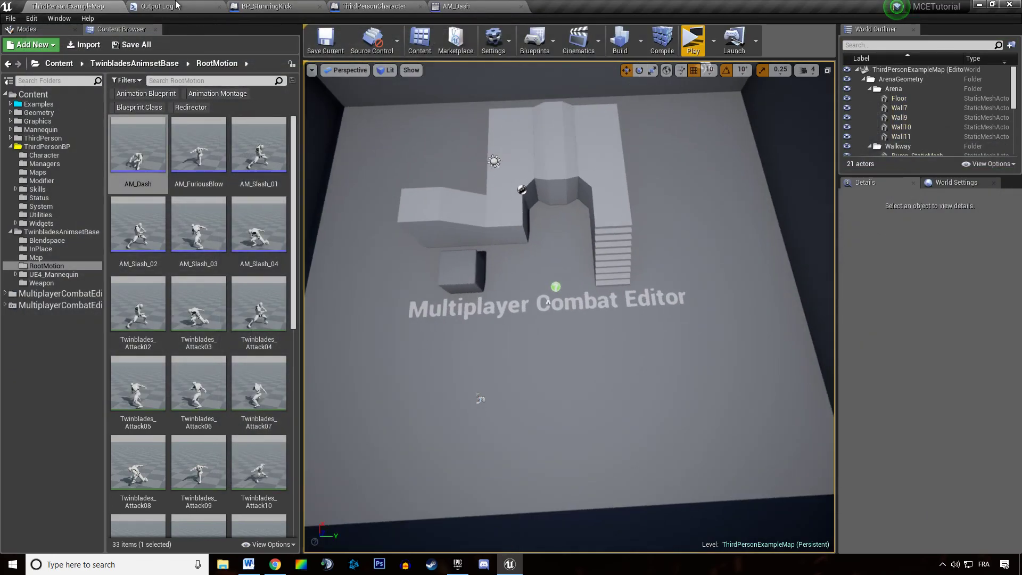
left_click(279, 5)
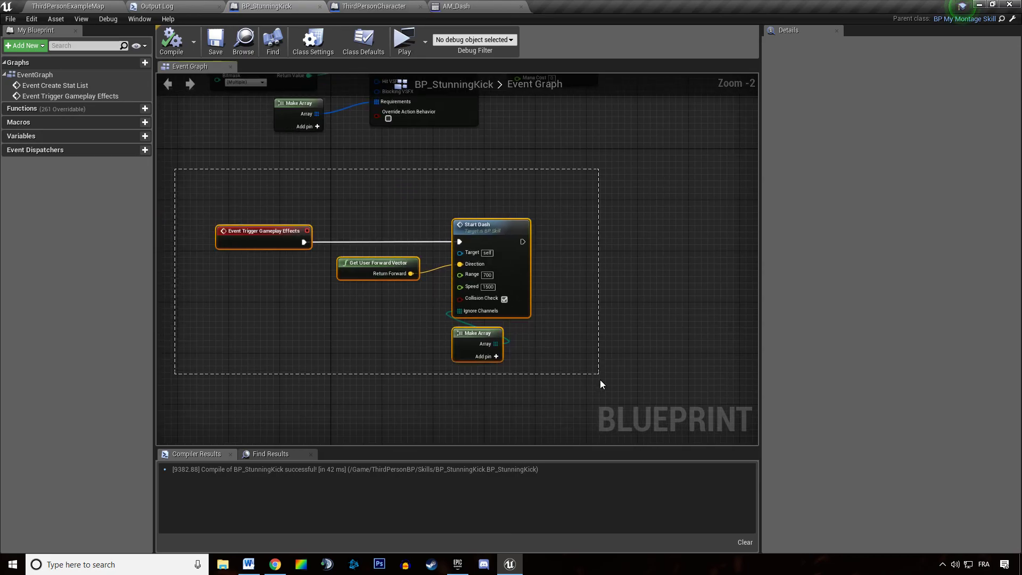